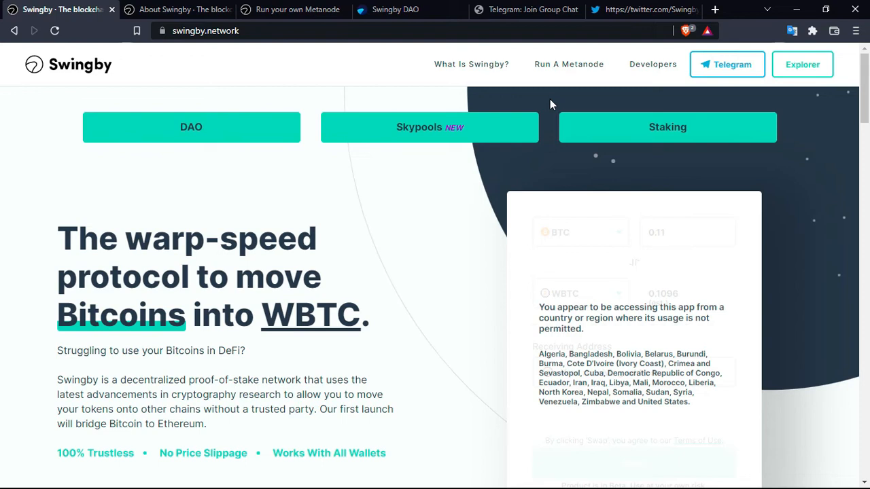
mouse_move(548, 100)
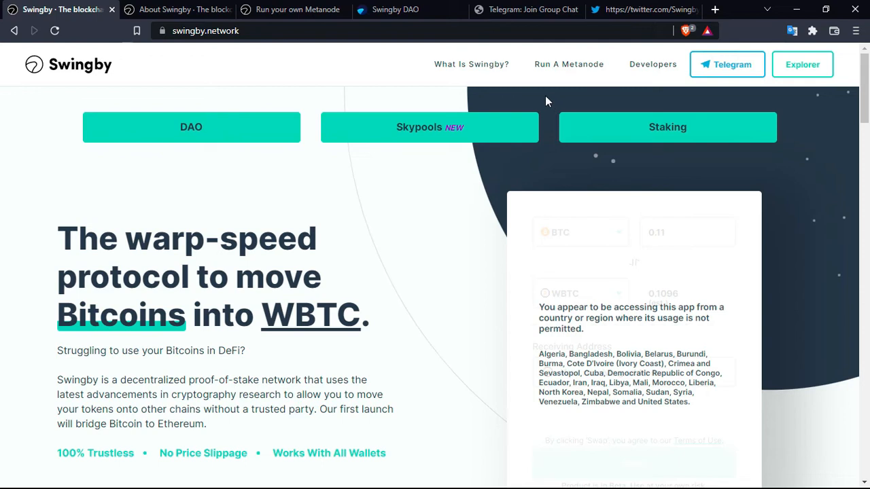
mouse_move(383, 209)
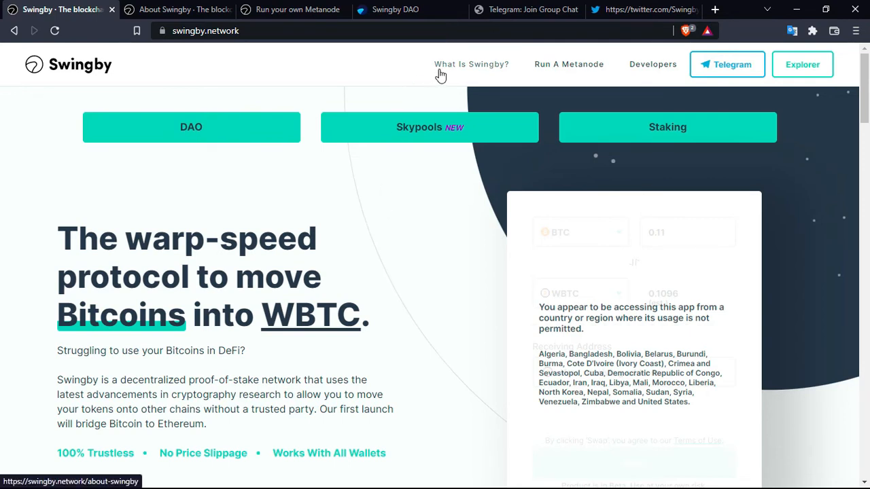
mouse_move(464, 73)
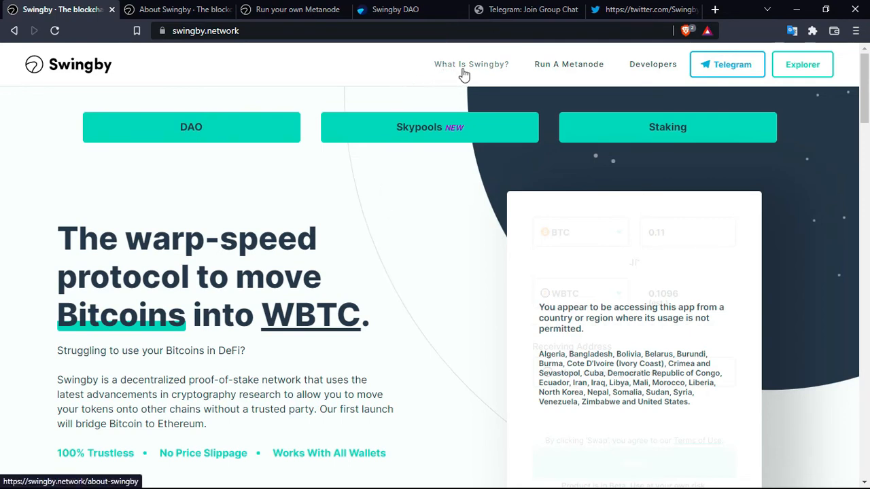
mouse_move(472, 73)
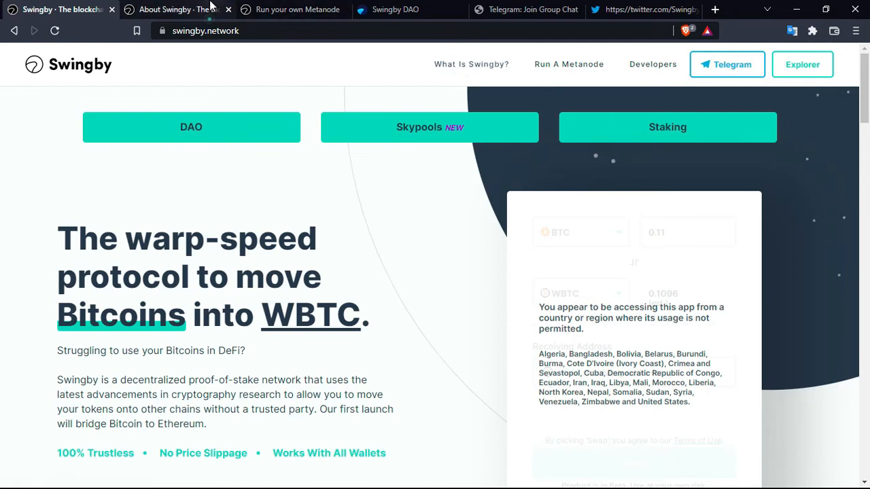
Switch to the About Swingby tab and read down to the December 2020 launch.
left_click(173, 9)
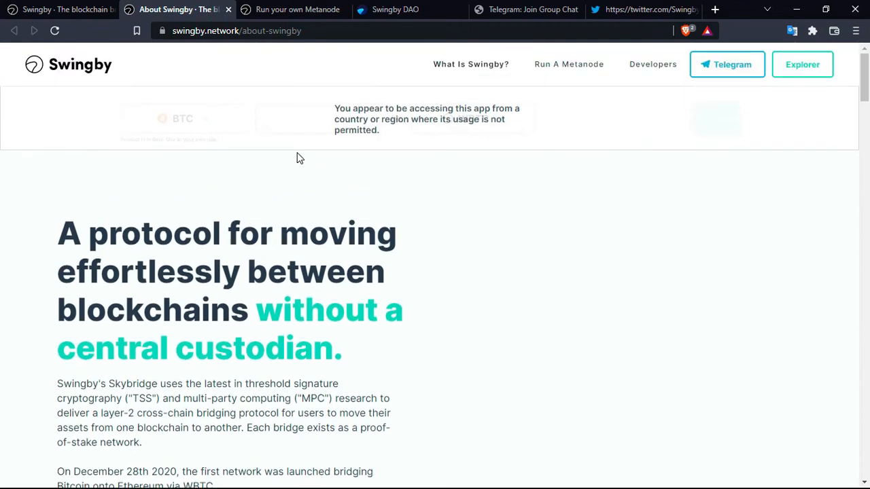
scroll("down", 3)
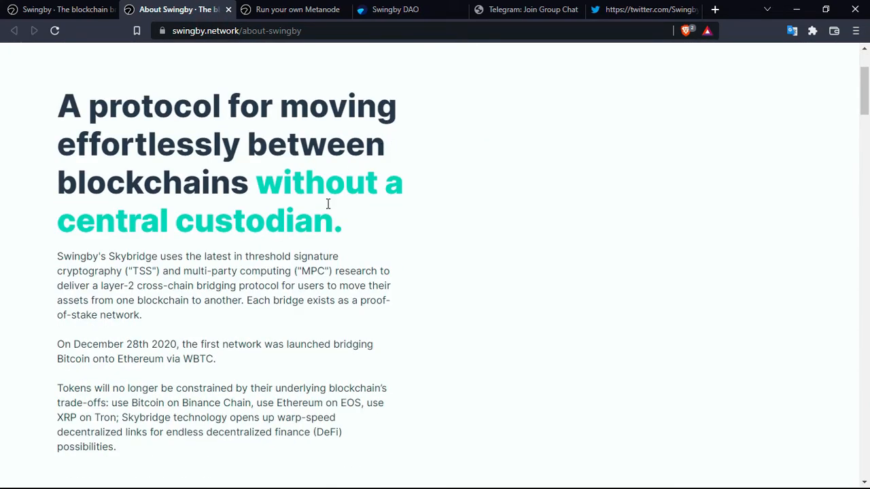
mouse_move(322, 204)
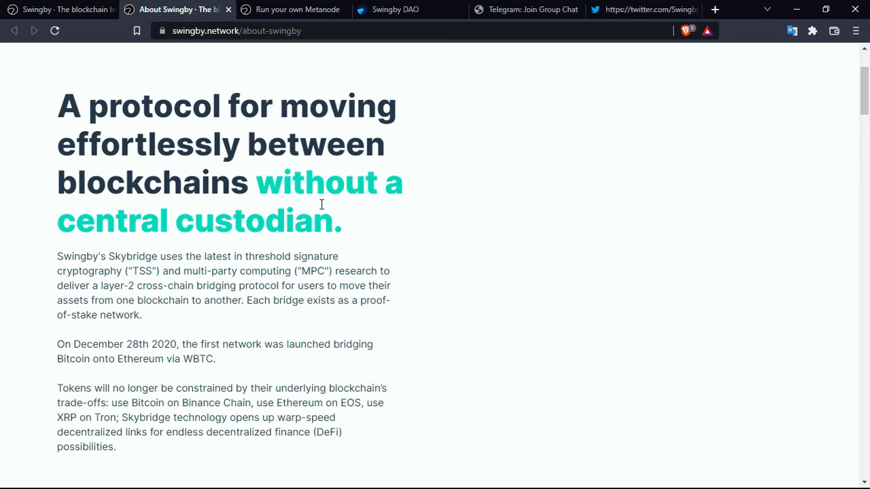
mouse_move(482, 174)
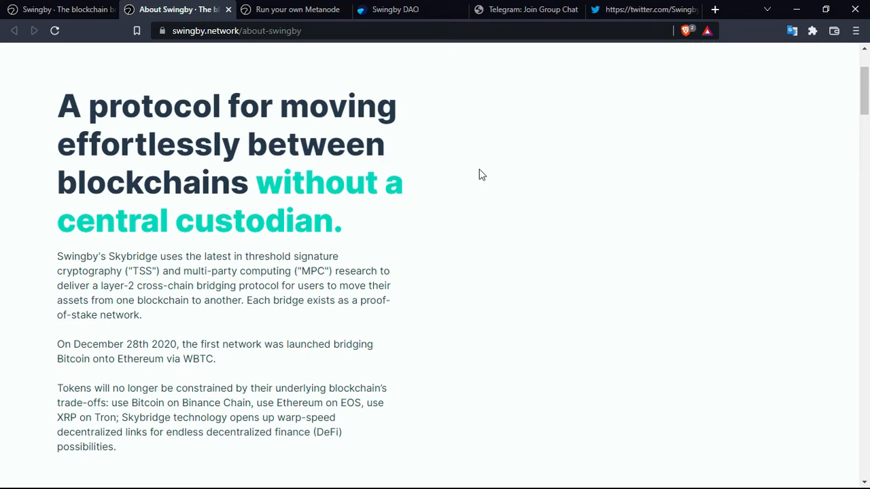
mouse_move(497, 177)
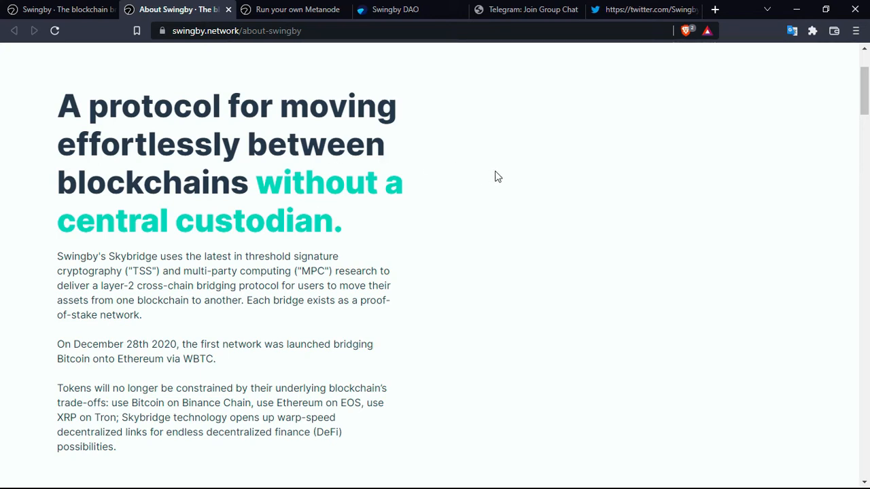
mouse_move(342, 227)
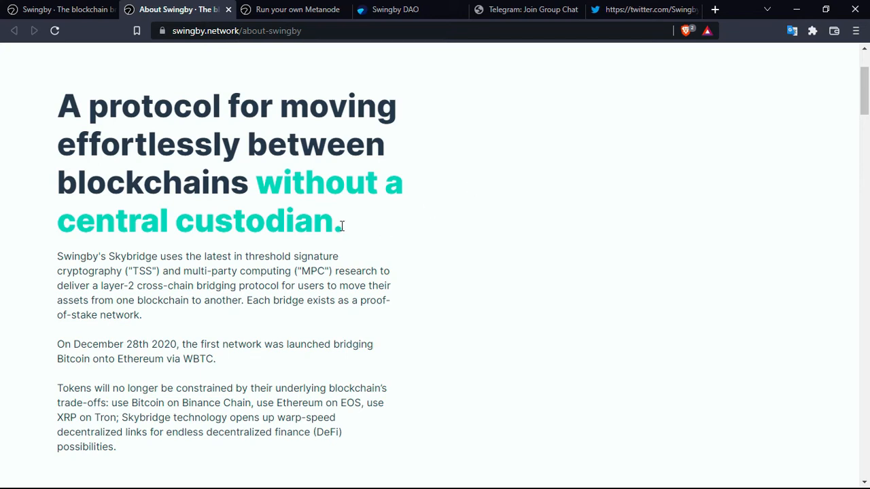
mouse_move(343, 227)
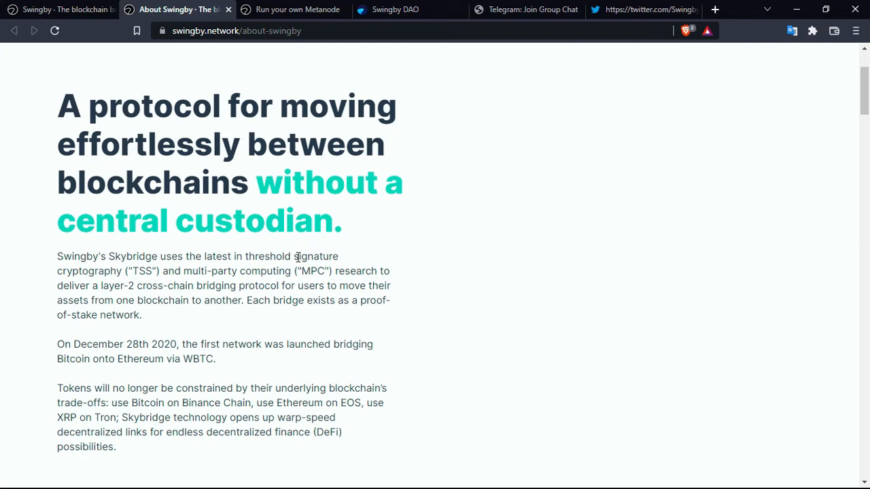
mouse_move(314, 271)
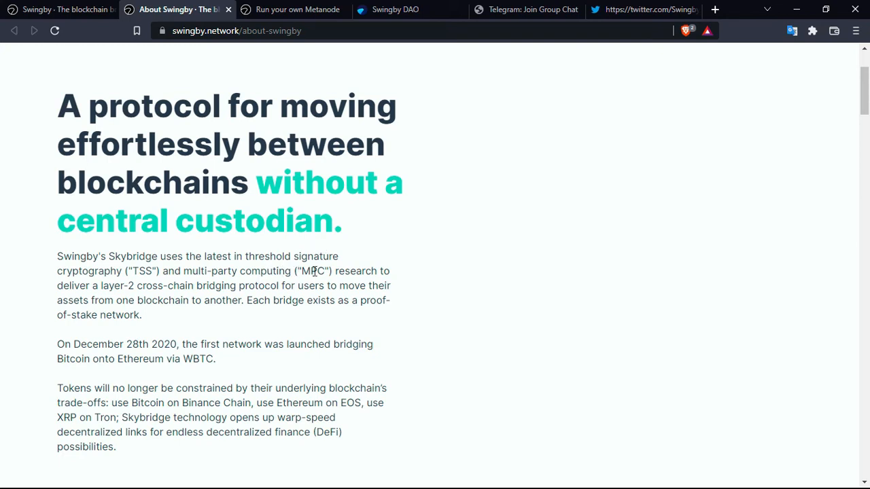
mouse_move(332, 271)
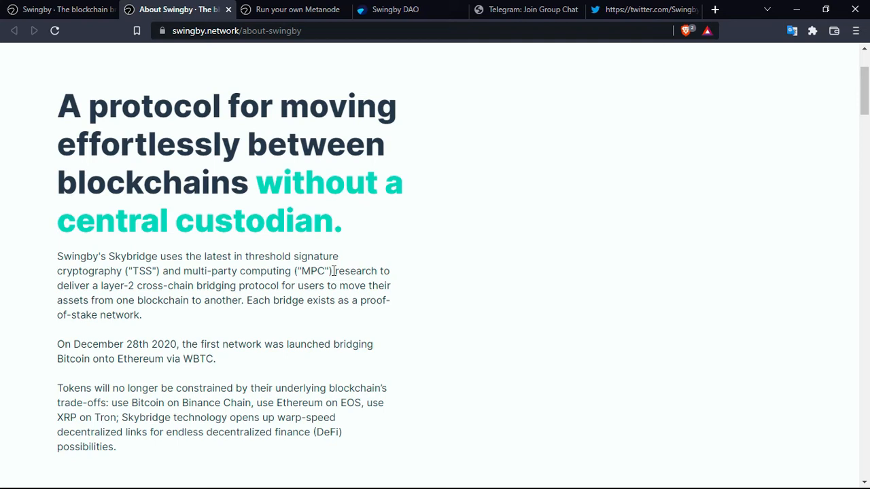
mouse_move(467, 283)
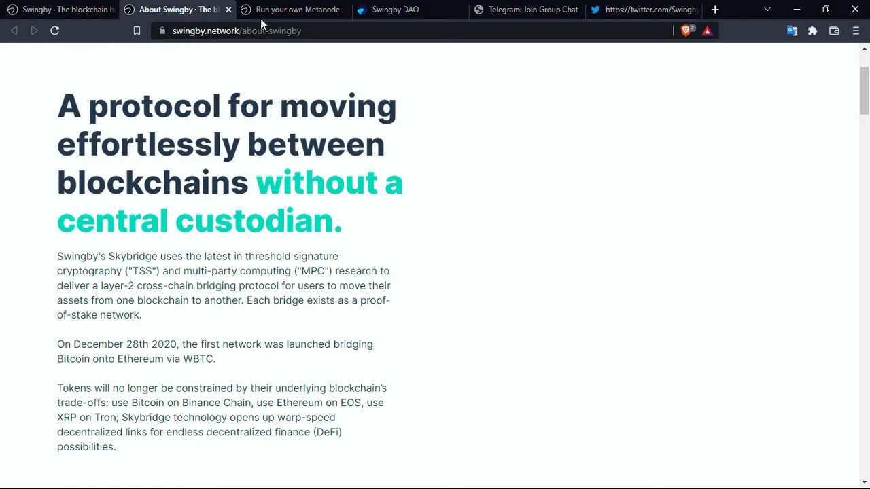
Switch to the homepage tab and back to About Swingby to reach the feature cards.
left_click(61, 10)
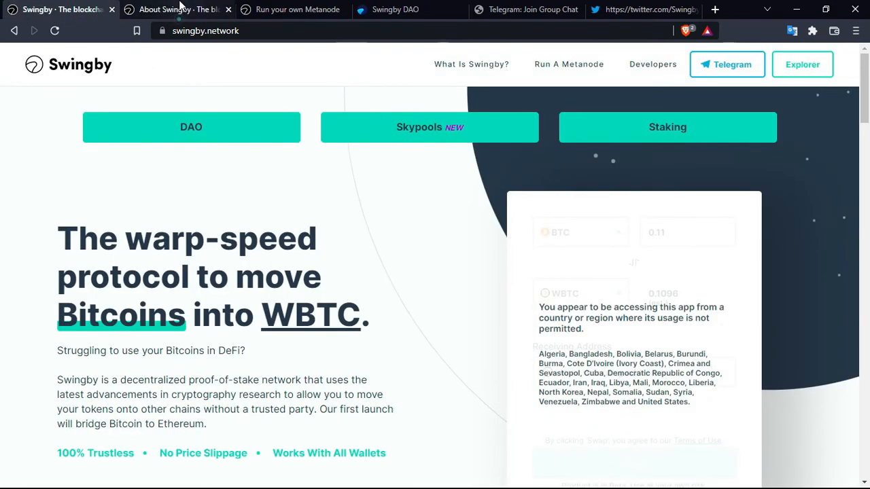
left_click(177, 10)
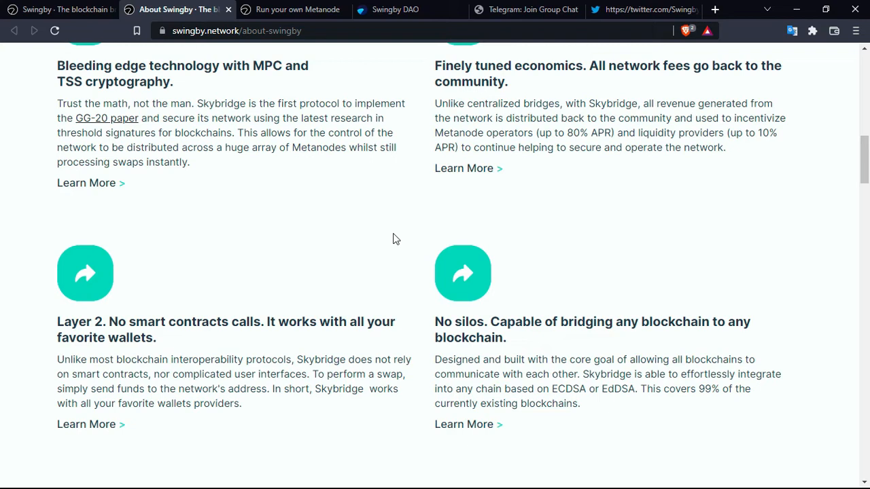
mouse_move(393, 238)
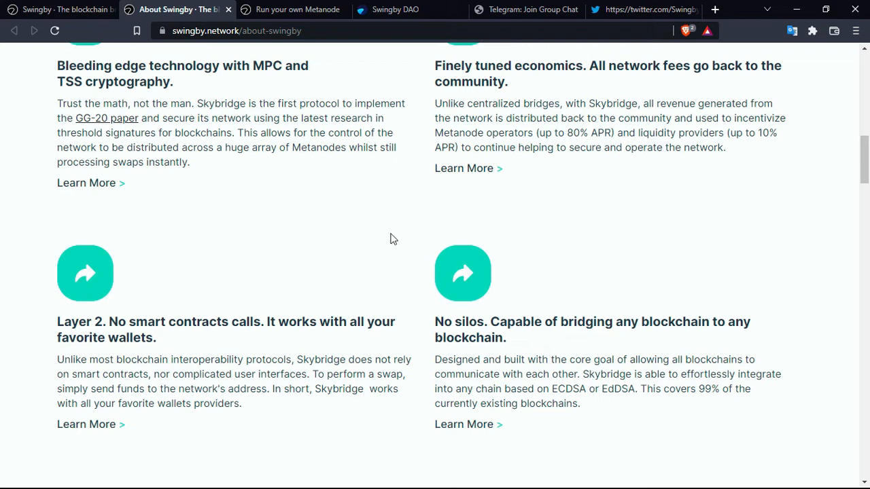
mouse_move(379, 169)
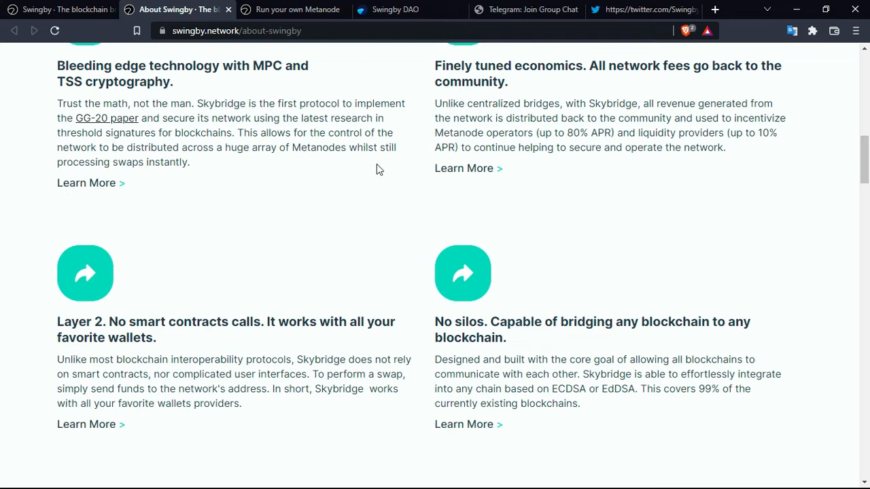
mouse_move(563, 228)
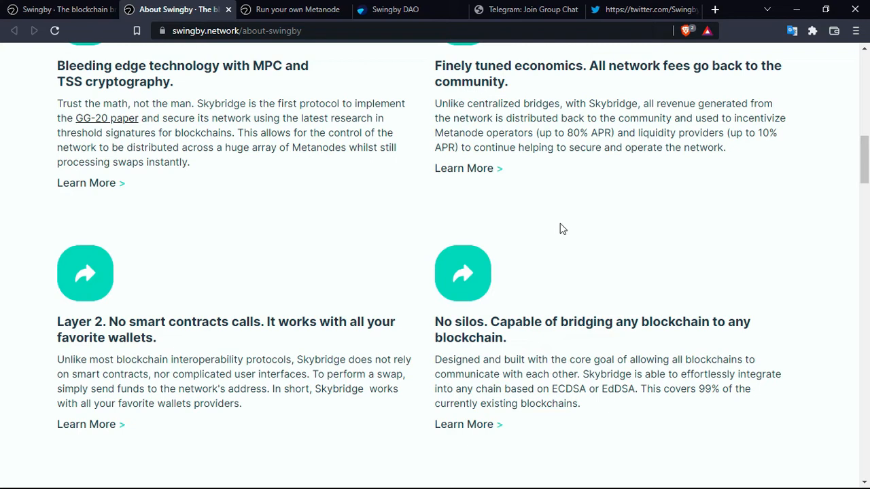
mouse_move(94, 5)
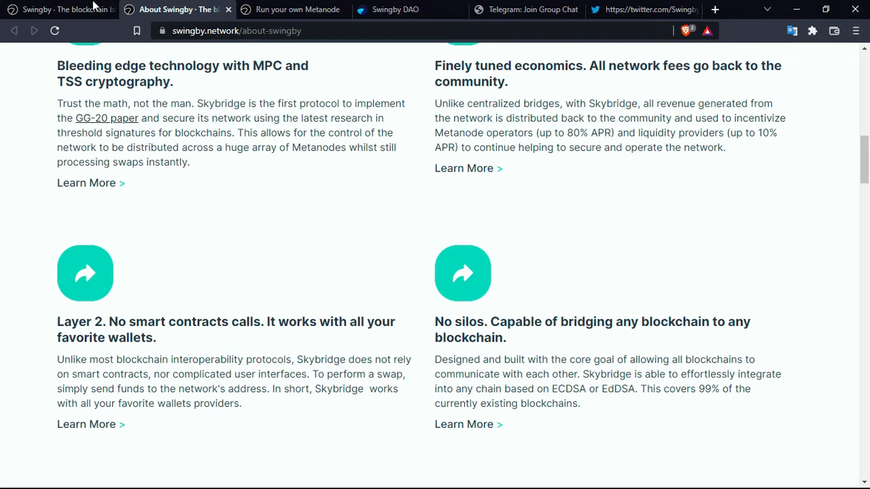
Switch to the 'Run a Skybridge Metanode' tab and read its fee-reward introduction.
left_click(54, 9)
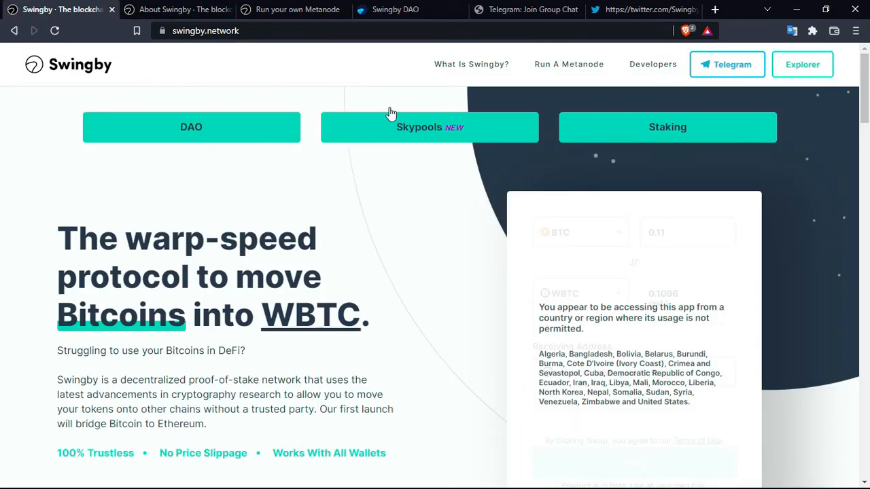
mouse_move(588, 55)
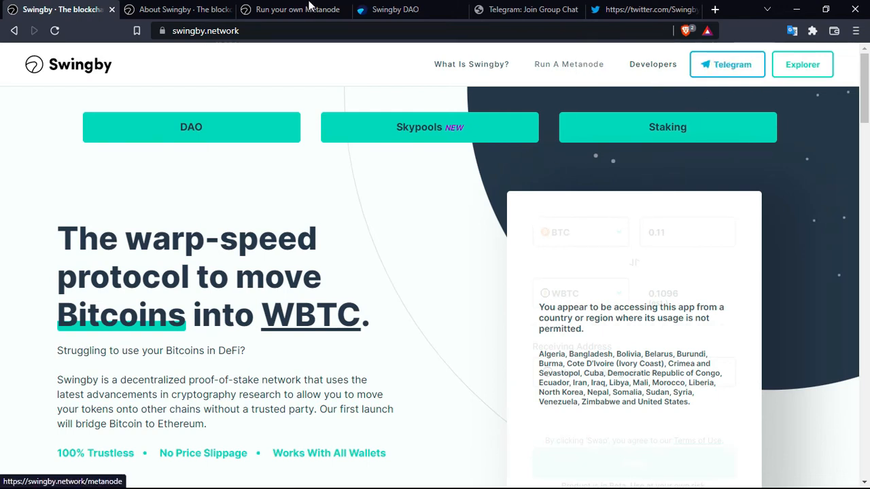
left_click(297, 9)
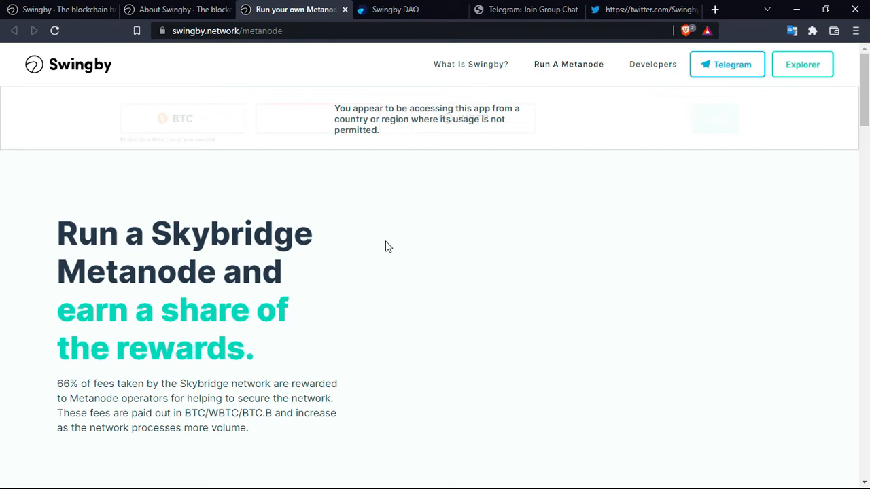
mouse_move(250, 268)
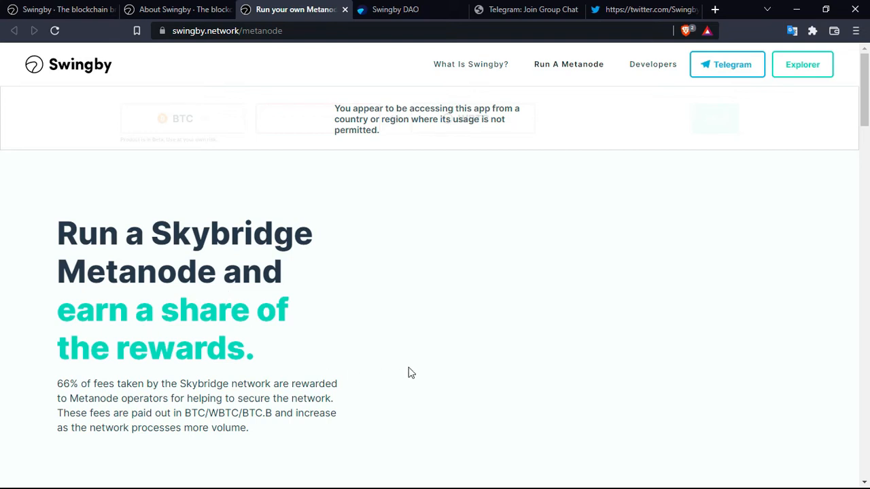
scroll("down", 3)
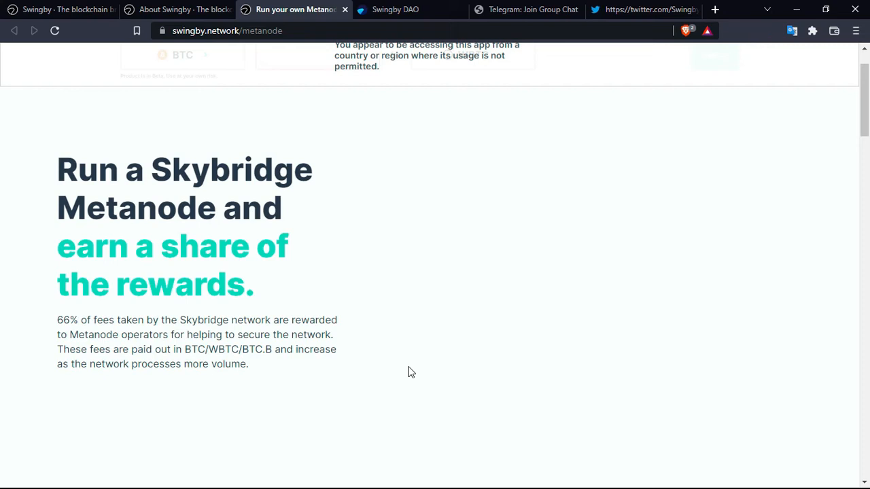
Scroll past the Metanode Operator Requirements to the start of the Step-By-Step Guide.
scroll("down", 3)
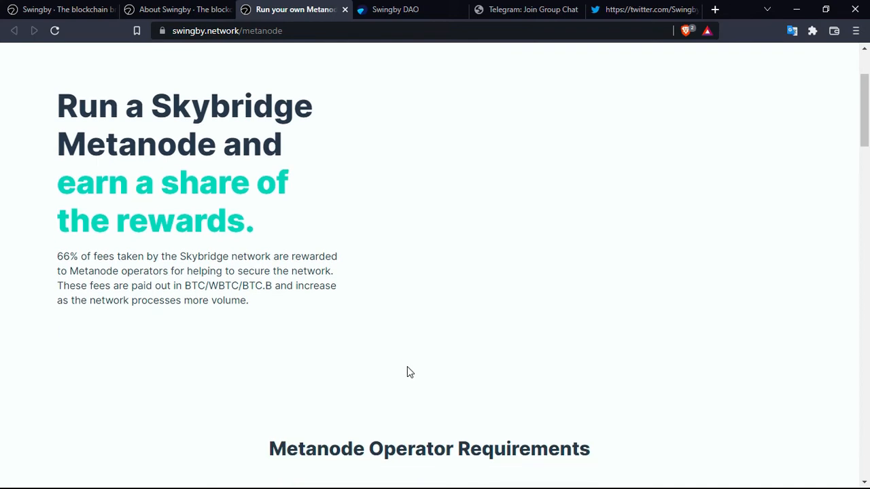
scroll("down", 3)
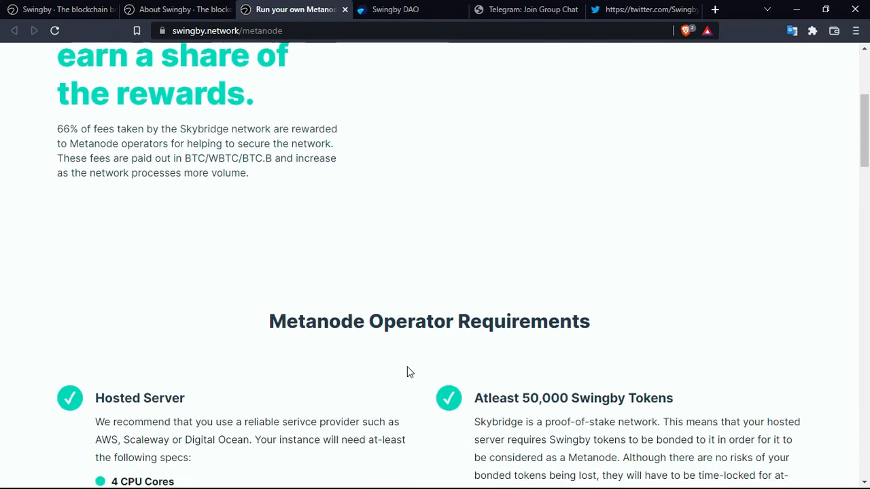
scroll("down", 3)
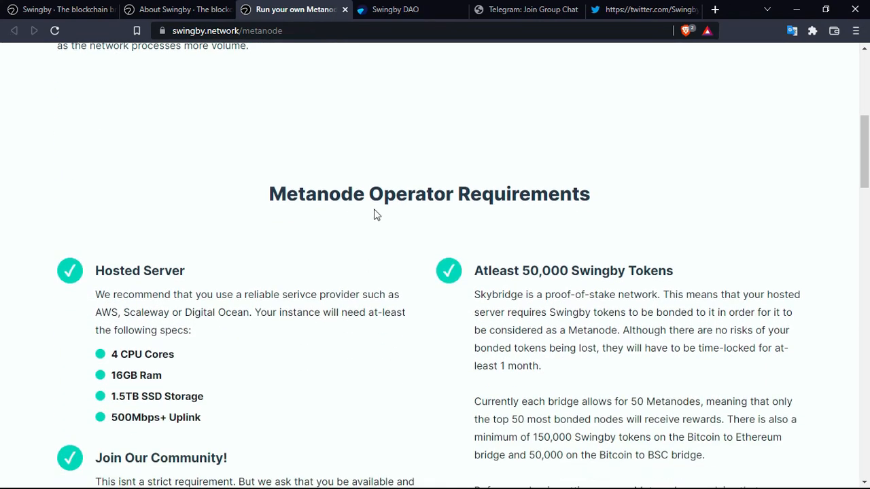
scroll("down", 3)
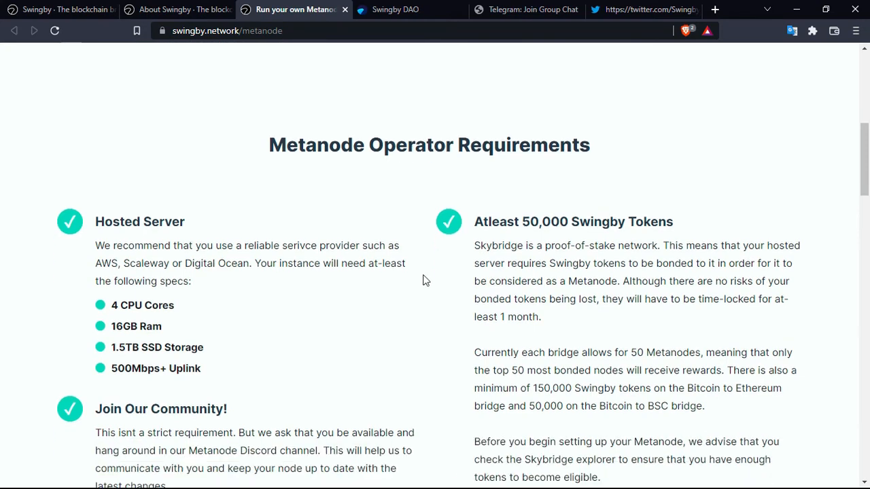
scroll("down", 3)
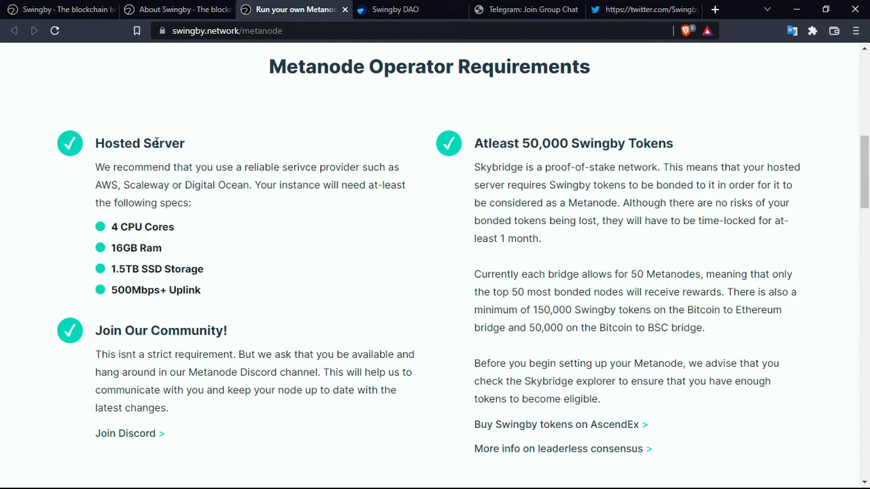
mouse_move(340, 129)
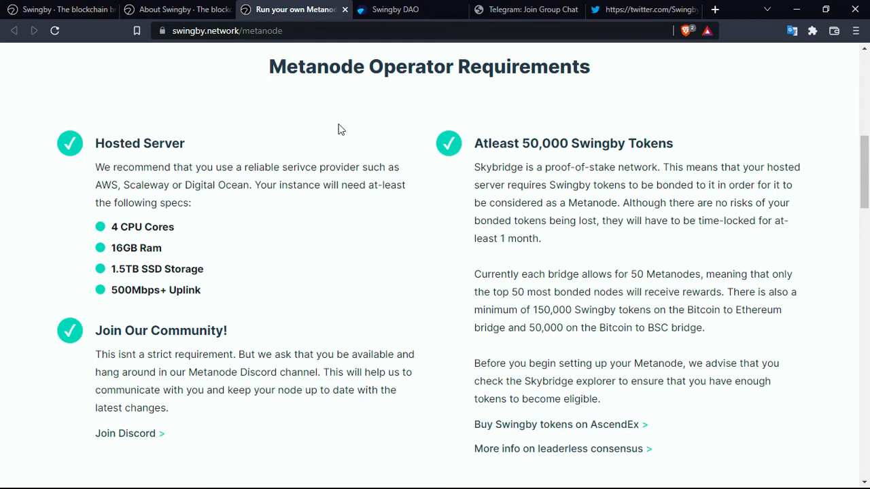
mouse_move(245, 147)
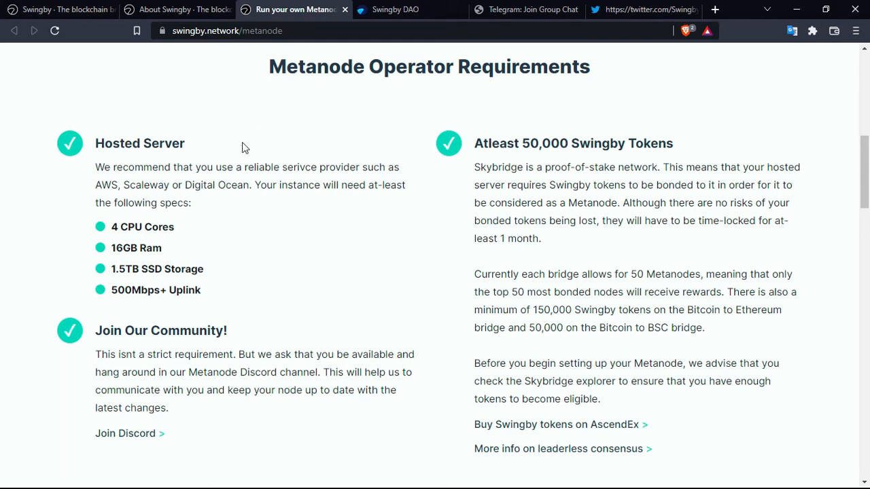
mouse_move(172, 223)
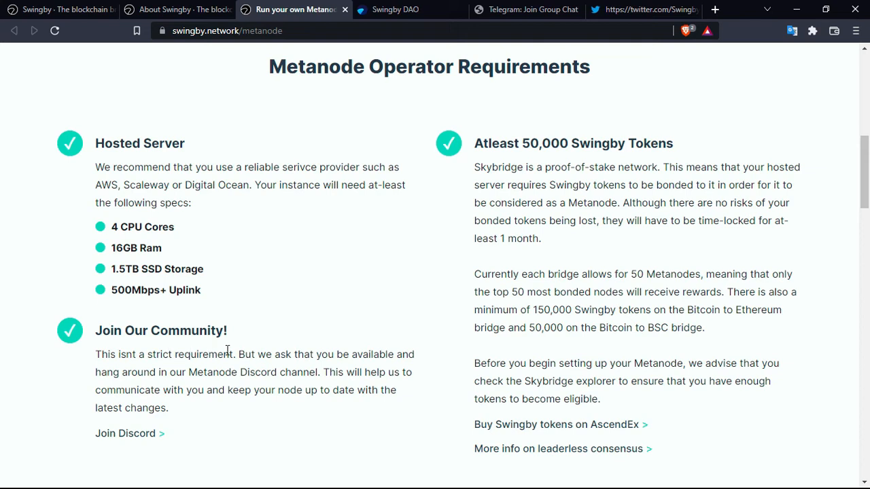
mouse_move(315, 349)
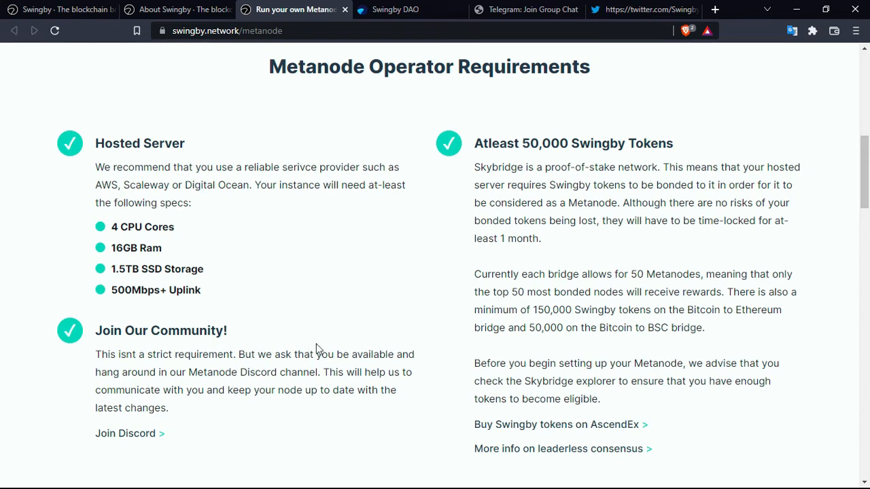
mouse_move(381, 323)
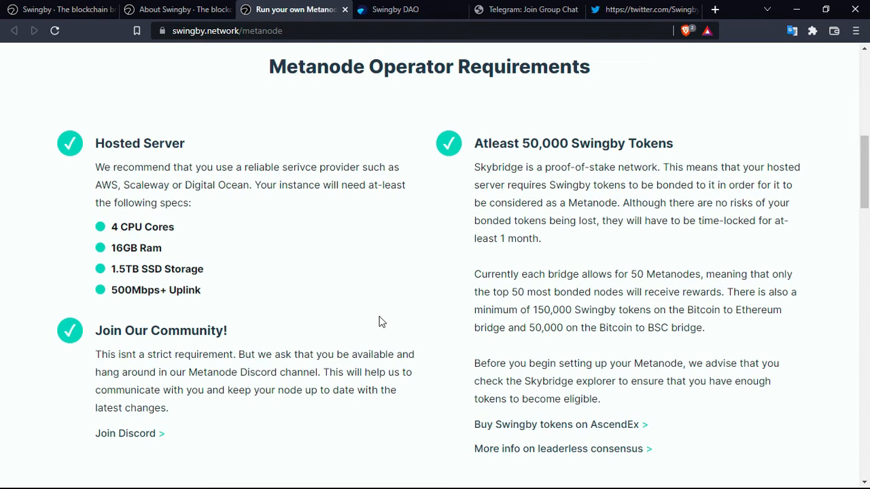
mouse_move(409, 288)
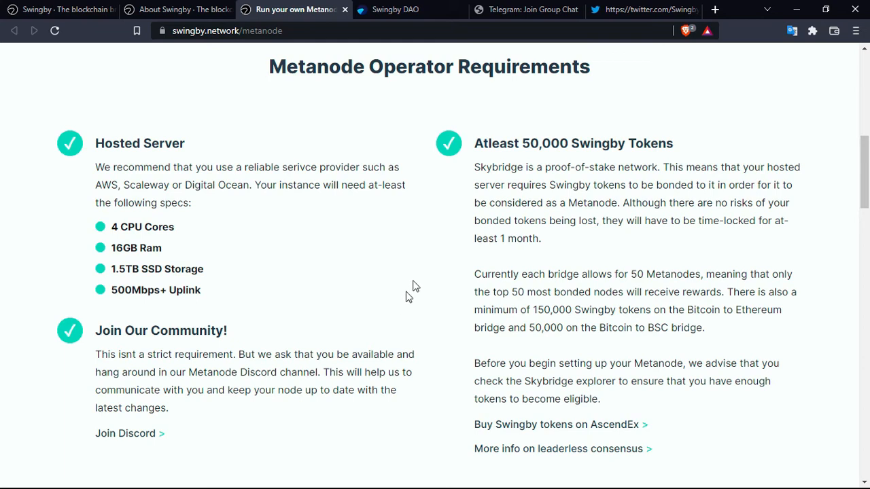
mouse_move(512, 148)
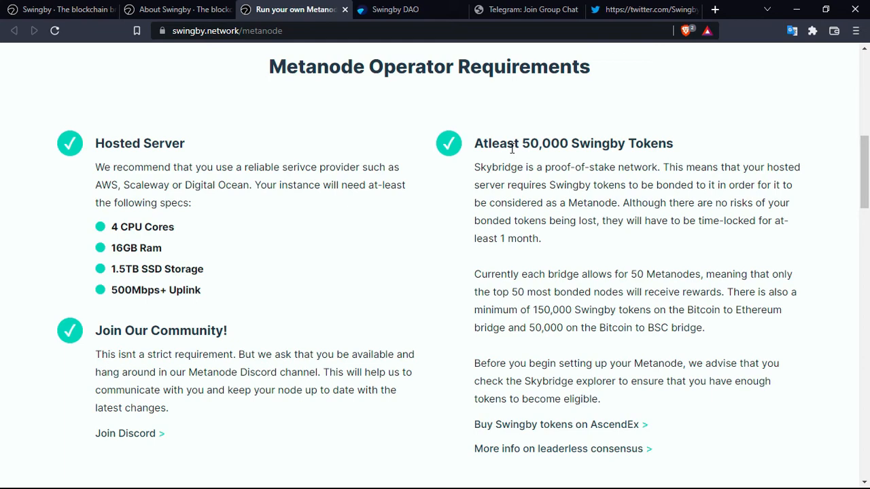
mouse_move(400, 239)
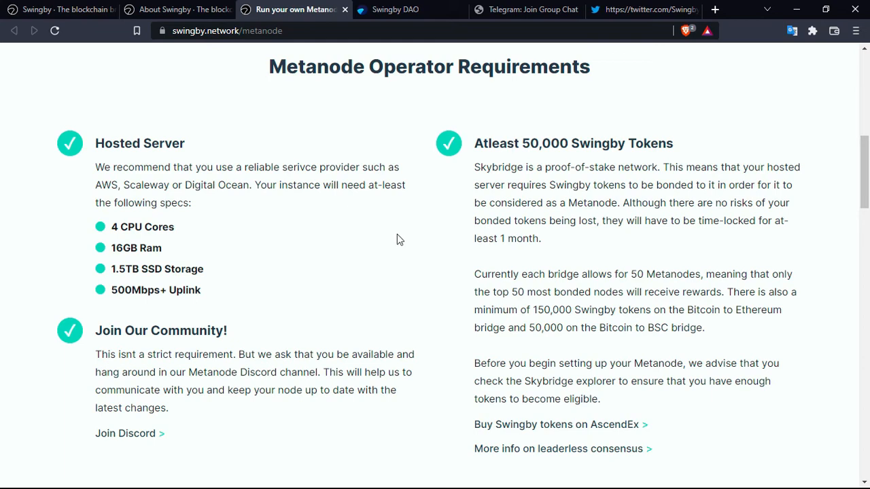
scroll("down", 3)
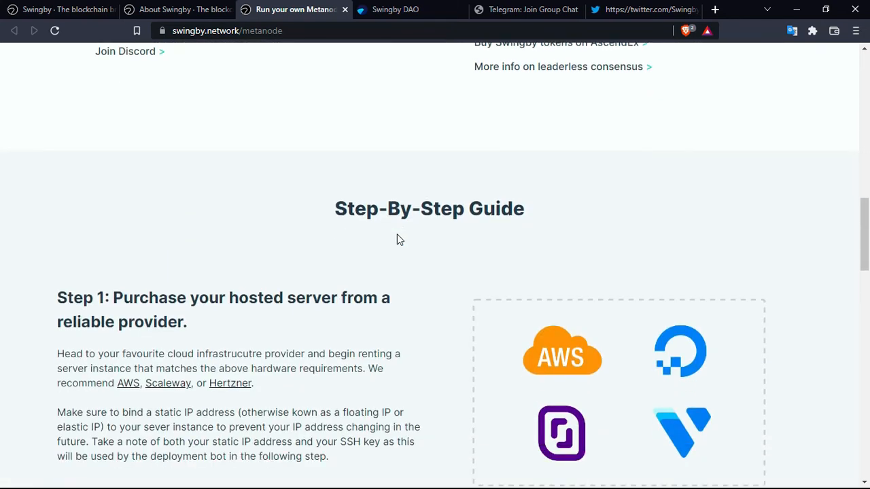
Scroll through the Telegram bot, bonding and rewards steps to the Metanode page footer.
scroll("down", 3)
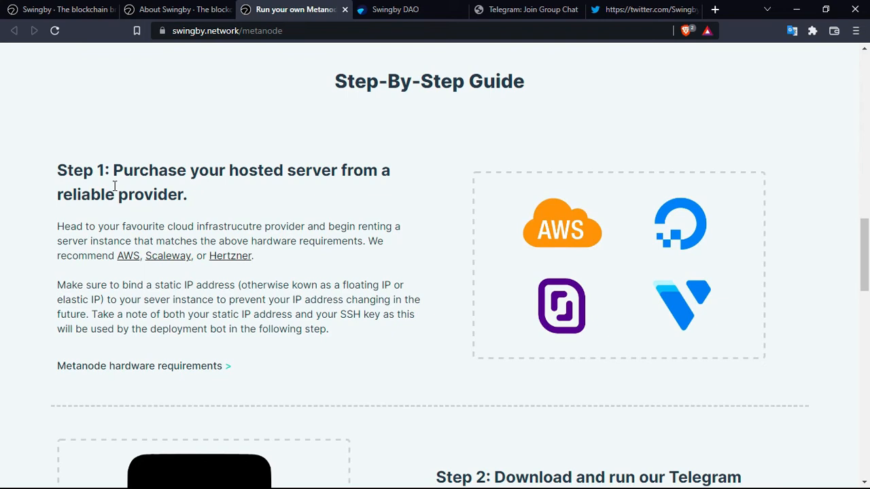
mouse_move(335, 164)
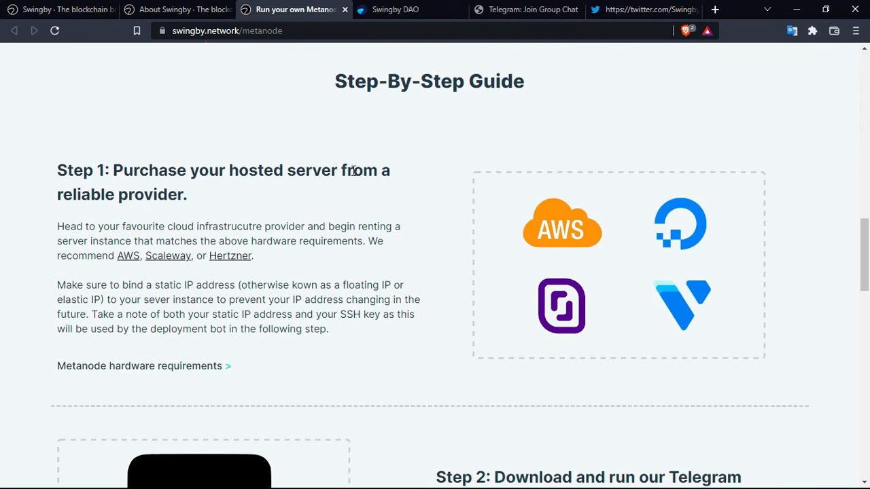
scroll("down", 3)
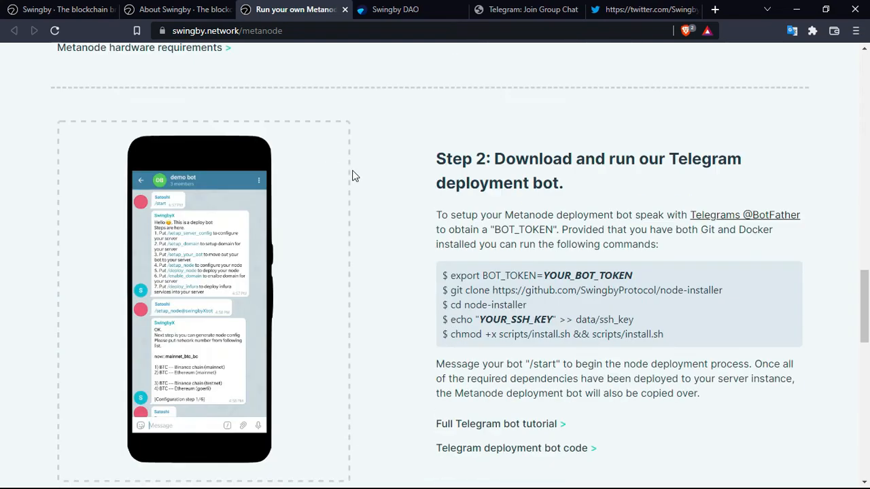
mouse_move(590, 169)
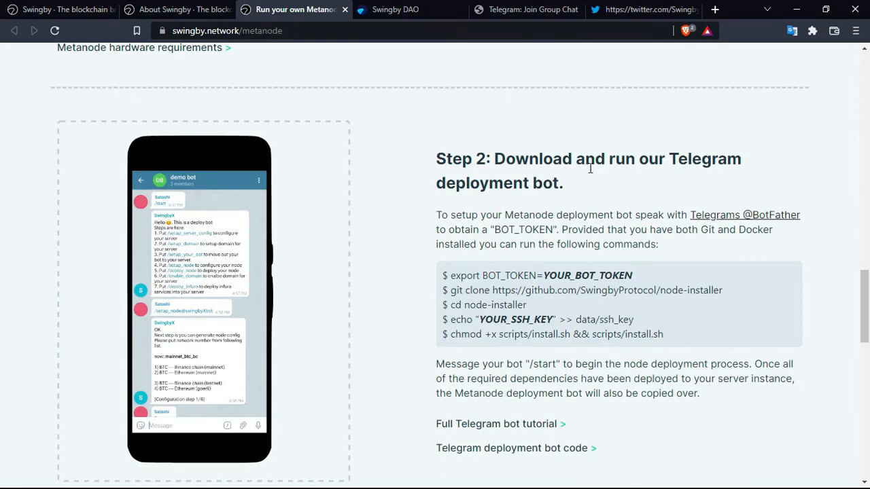
mouse_move(556, 175)
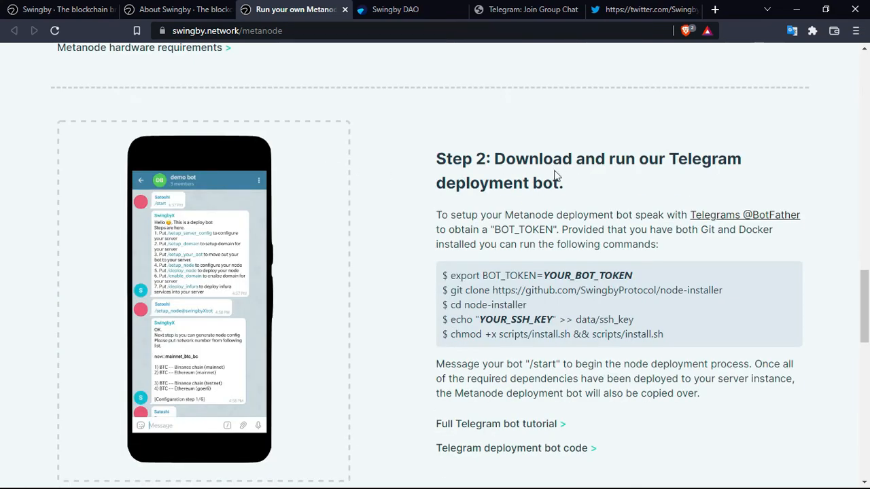
scroll("down", 3)
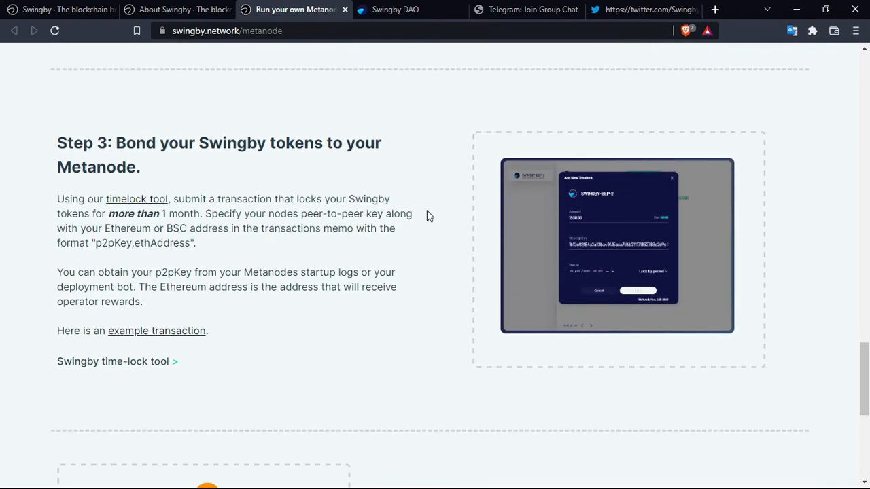
mouse_move(343, 140)
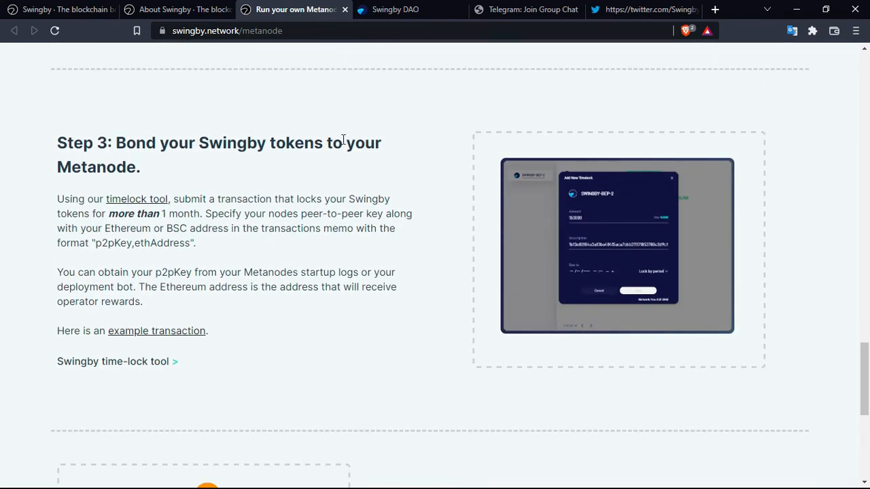
scroll("down", 3)
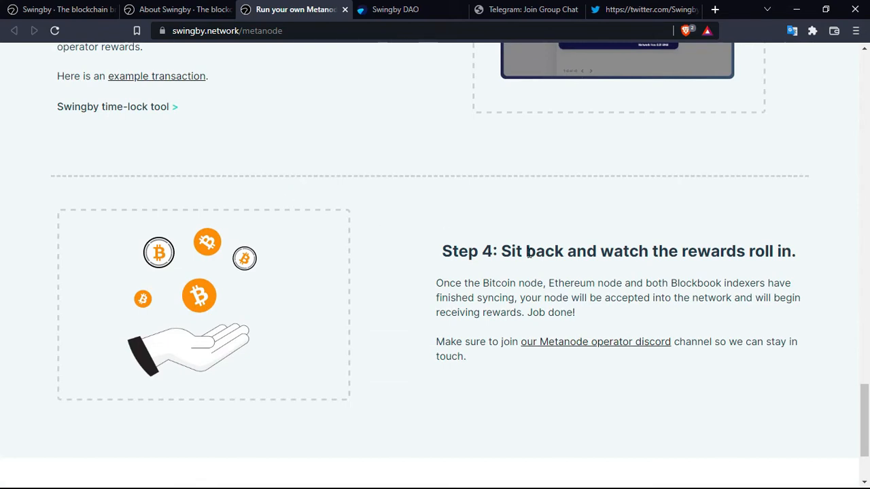
scroll("down", 3)
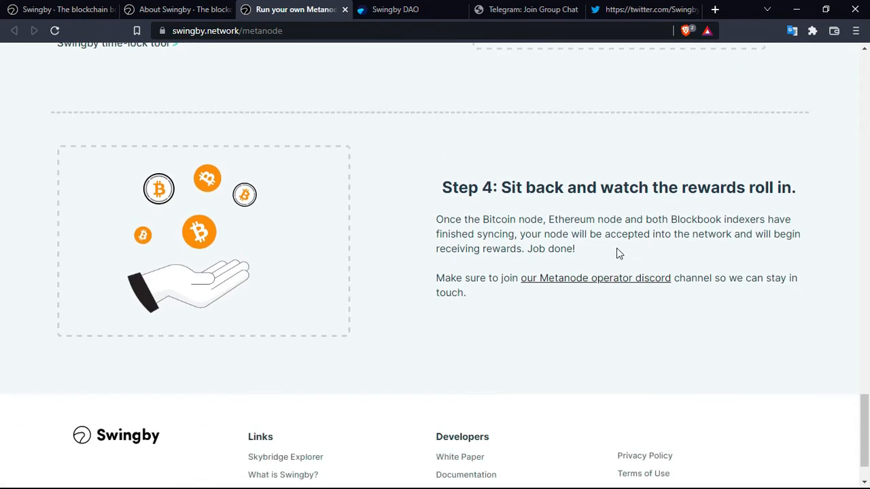
scroll("down", 3)
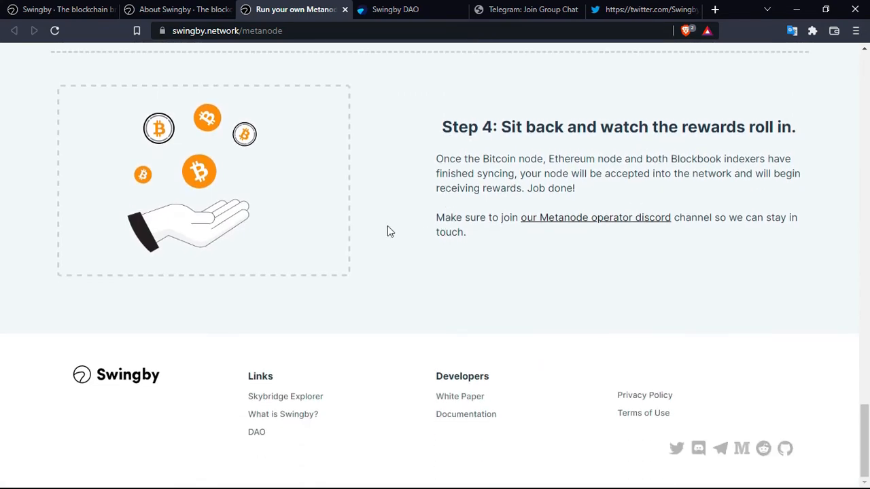
mouse_move(177, 9)
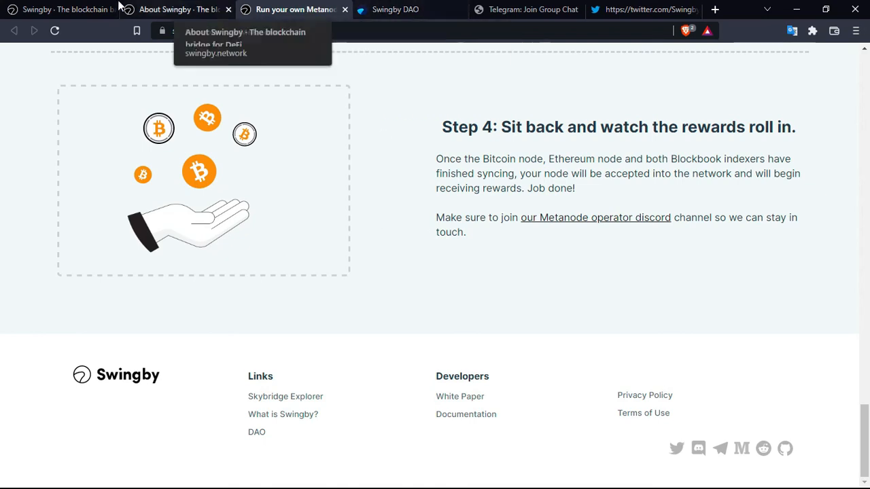
Switch to the Swingby DAO tab to view total staked SWINGBY, APR and voters.
left_click(61, 9)
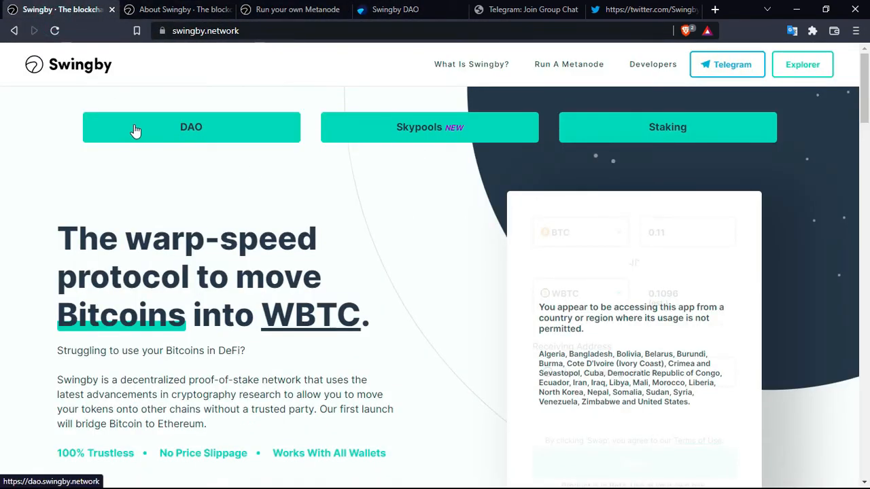
mouse_move(360, 19)
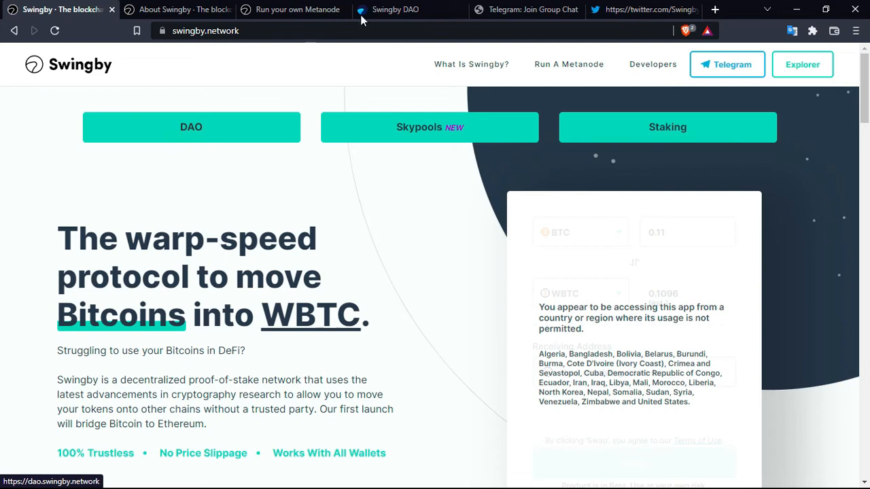
left_click(396, 9)
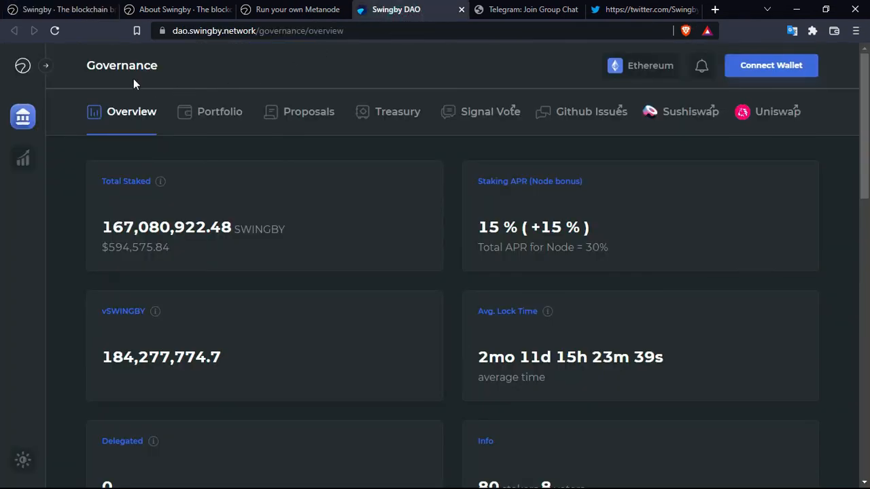
mouse_move(251, 70)
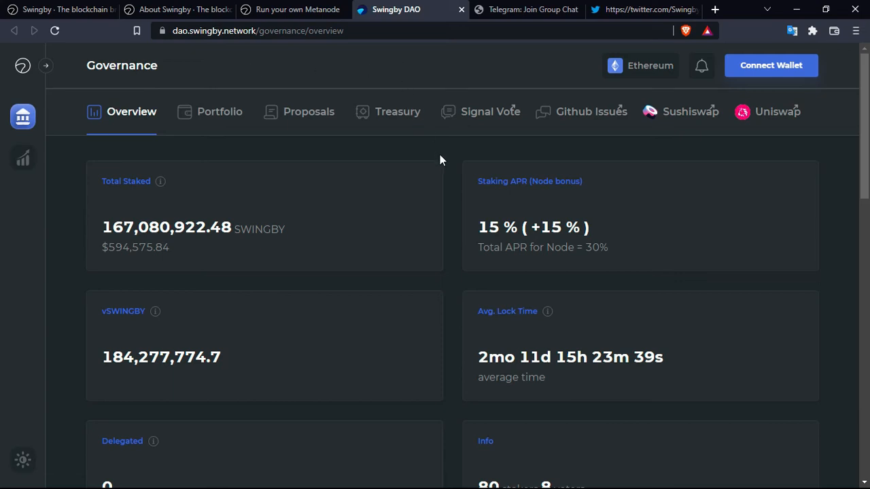
scroll("down", 3)
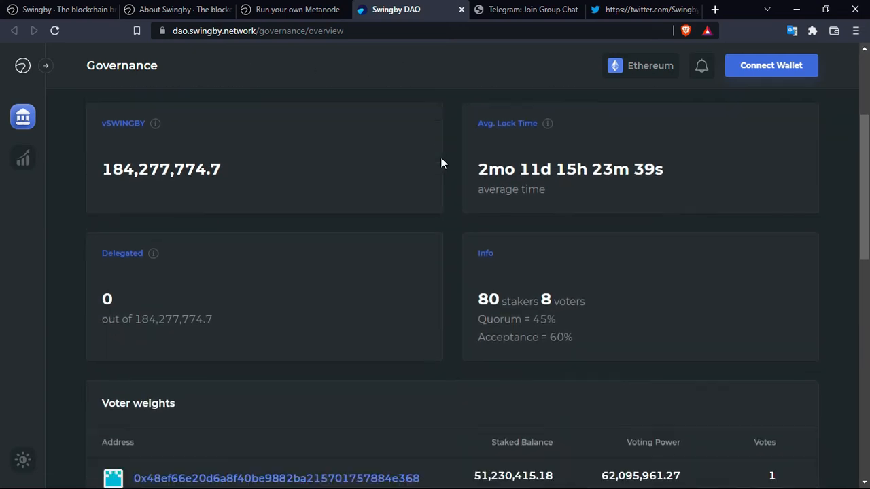
scroll("up", 3)
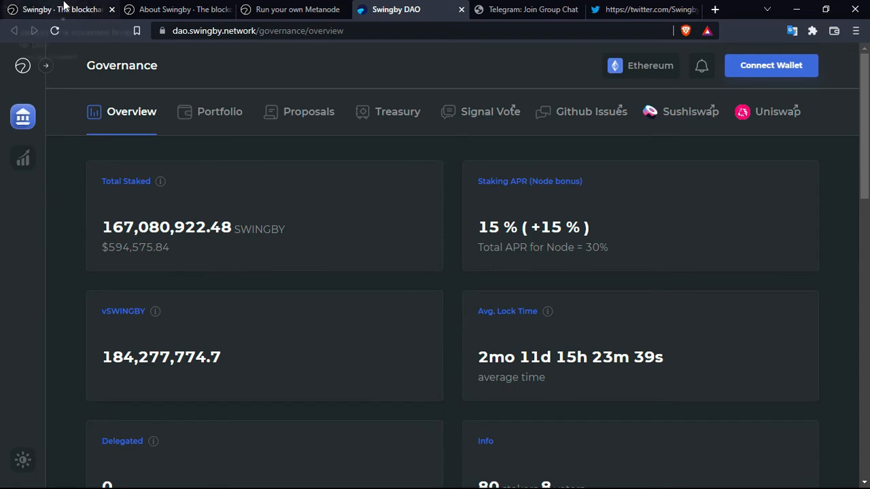
Return to the homepage tab and scroll slightly past the warp-speed intro.
left_click(57, 9)
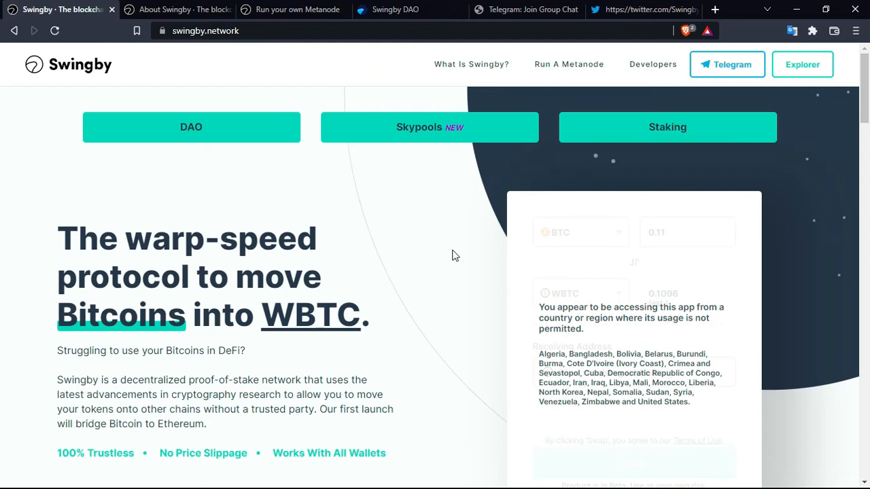
mouse_move(448, 255)
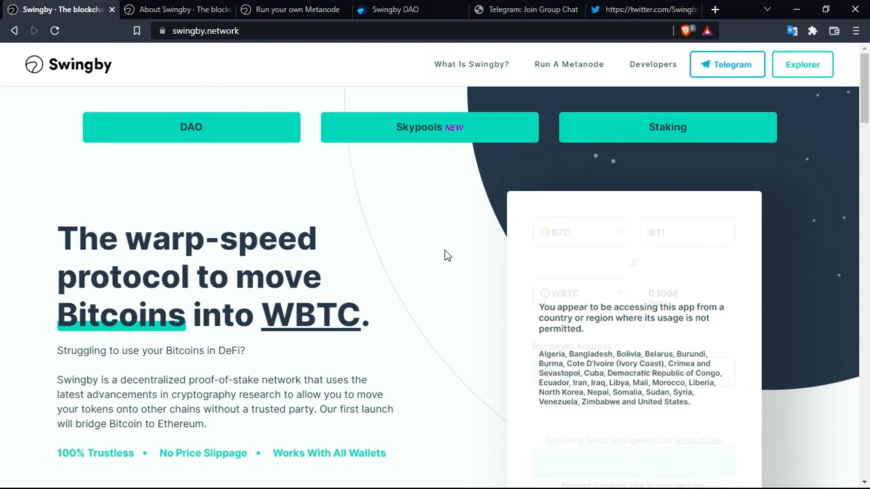
scroll("down", 3)
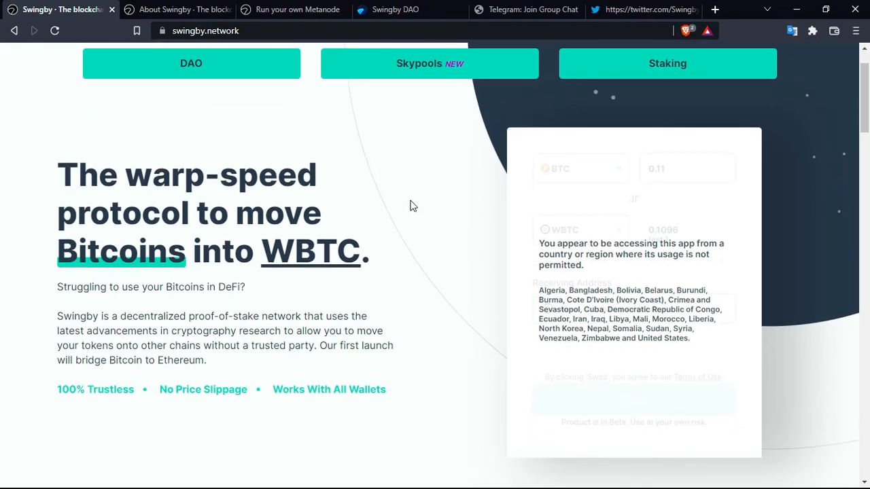
Scroll past the swap steps and 30%/10% APR offers to the community and investors area.
scroll("down", 3)
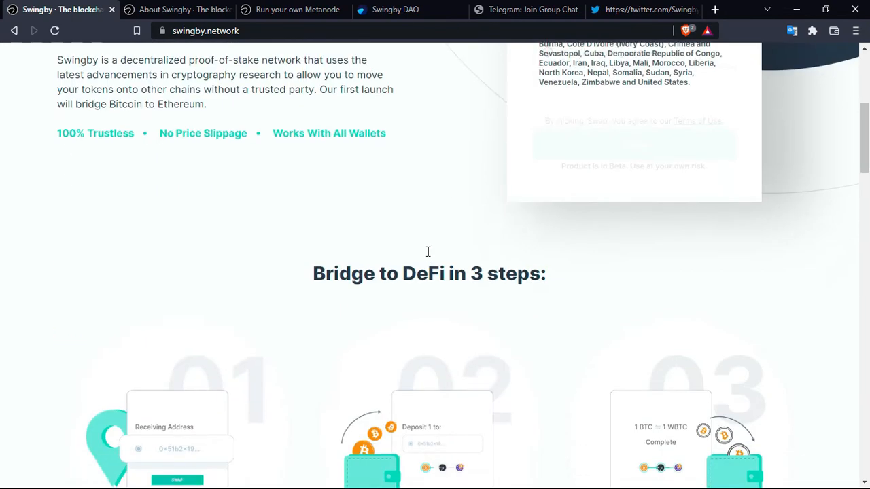
scroll("down", 3)
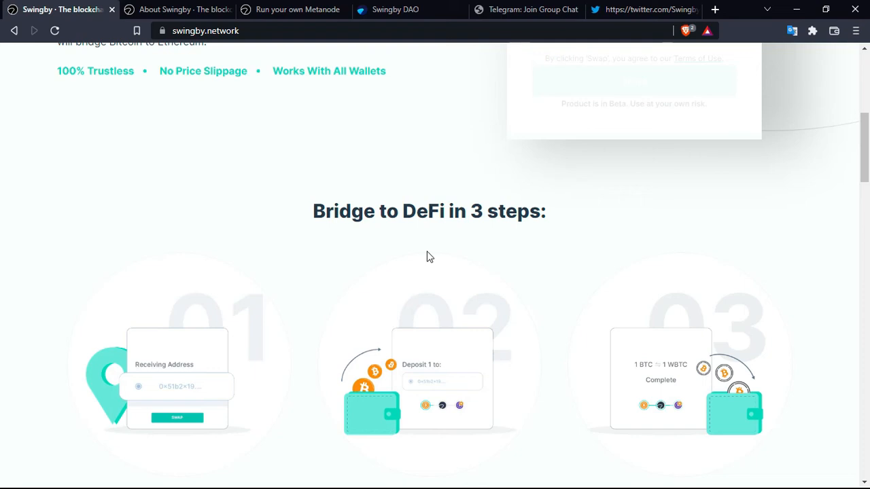
scroll("down", 3)
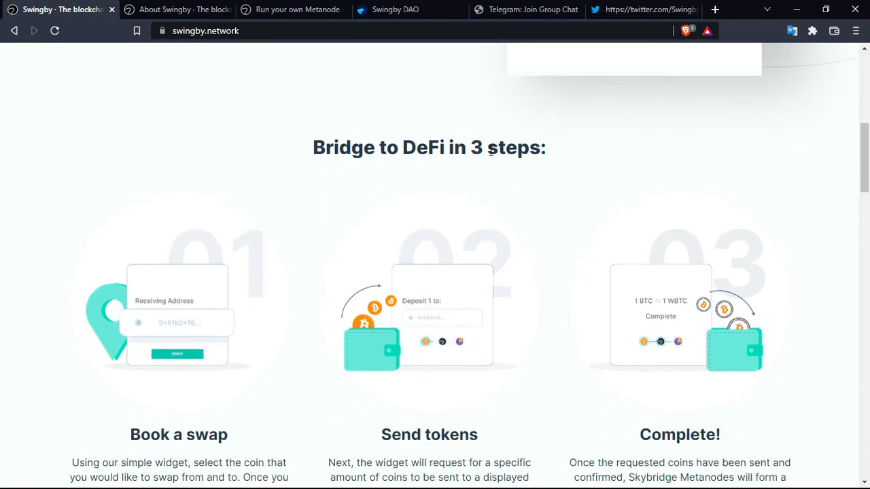
scroll("down", 3)
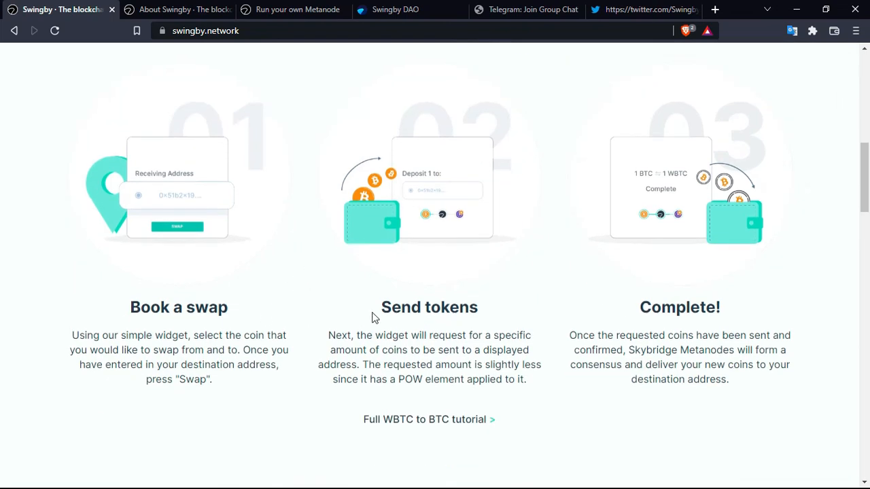
mouse_move(467, 303)
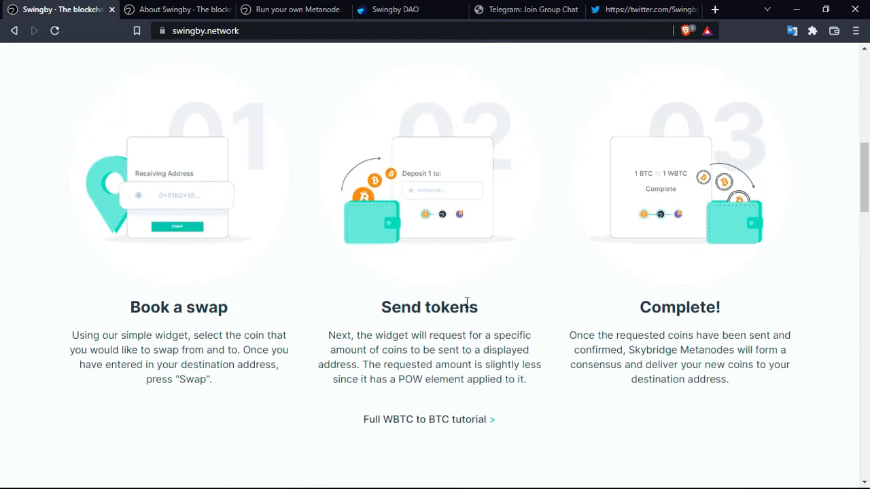
mouse_move(482, 294)
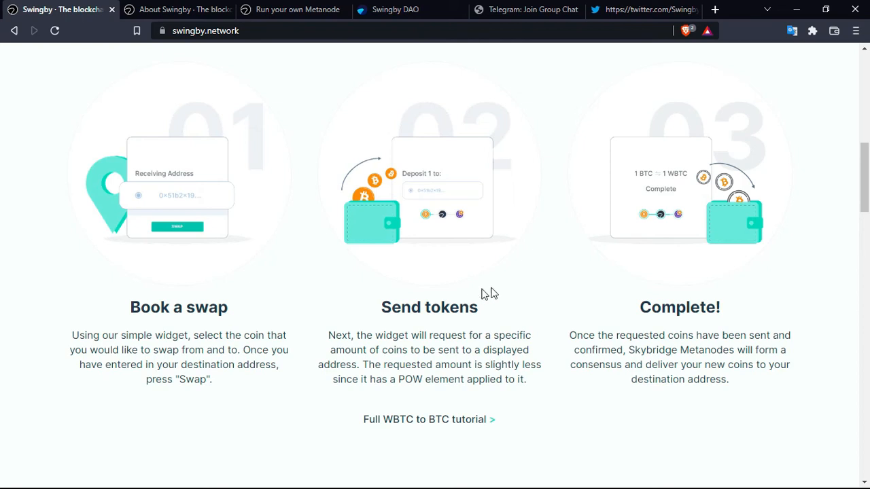
scroll("down", 3)
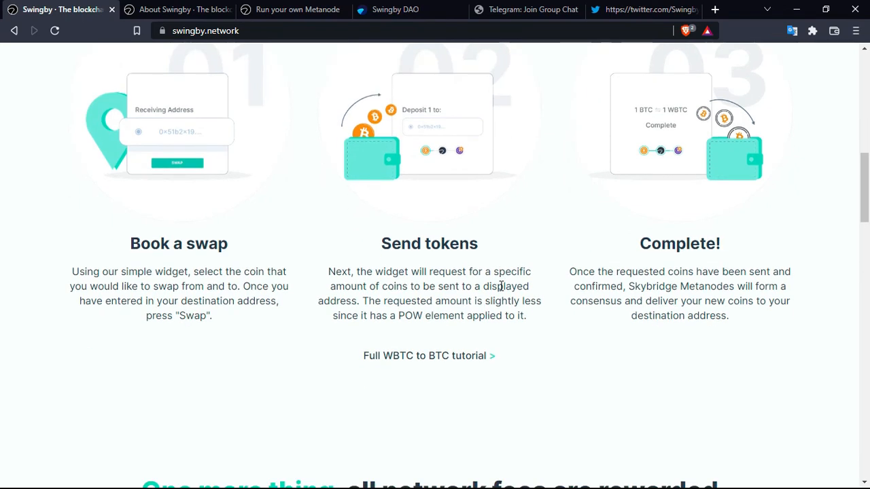
scroll("down", 3)
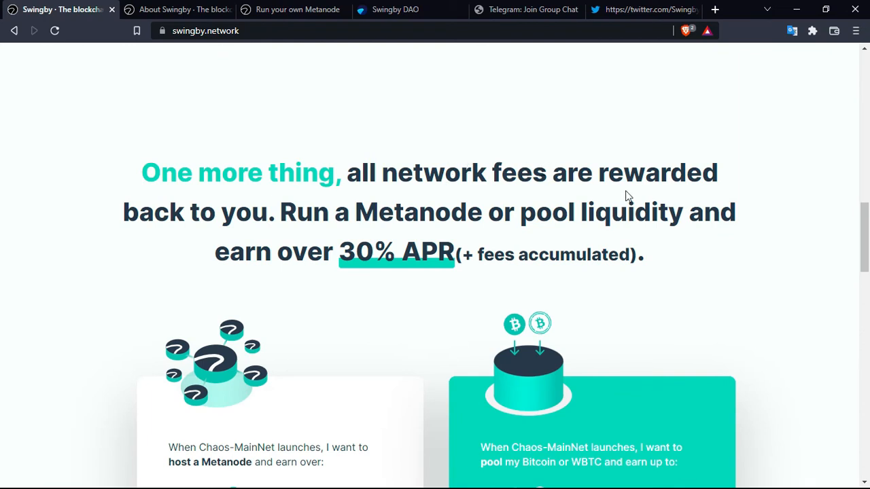
mouse_move(608, 228)
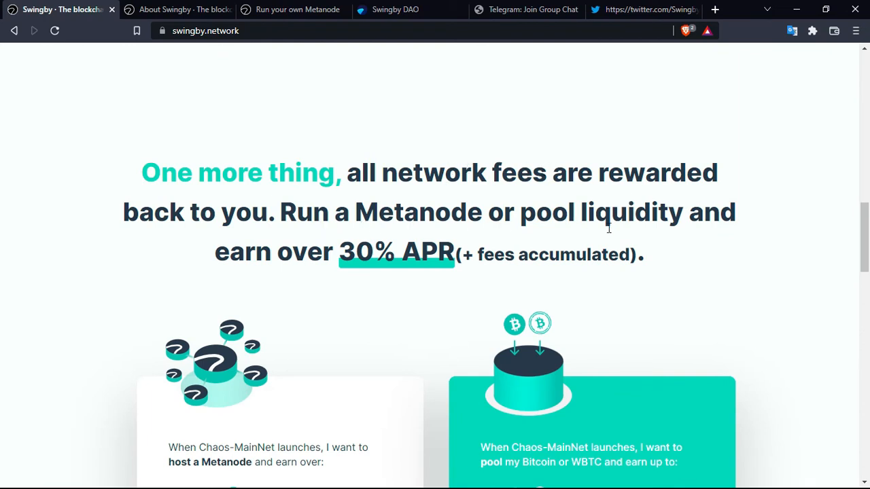
mouse_move(408, 241)
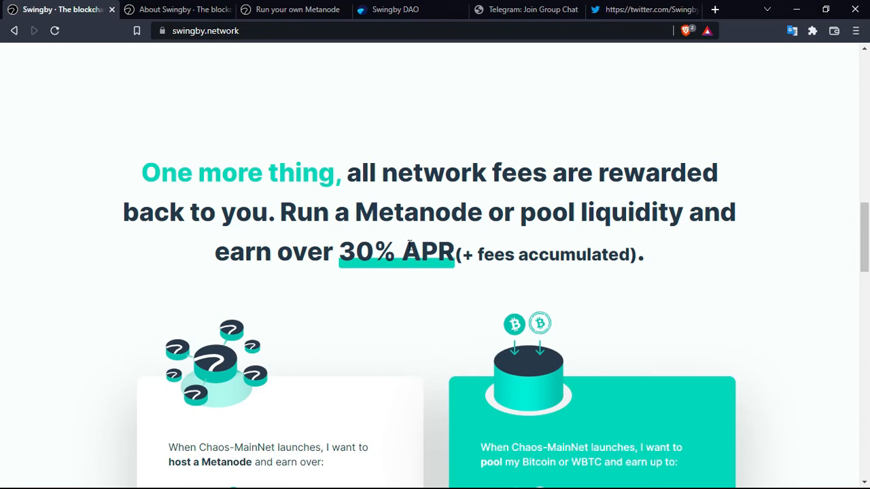
scroll("down", 3)
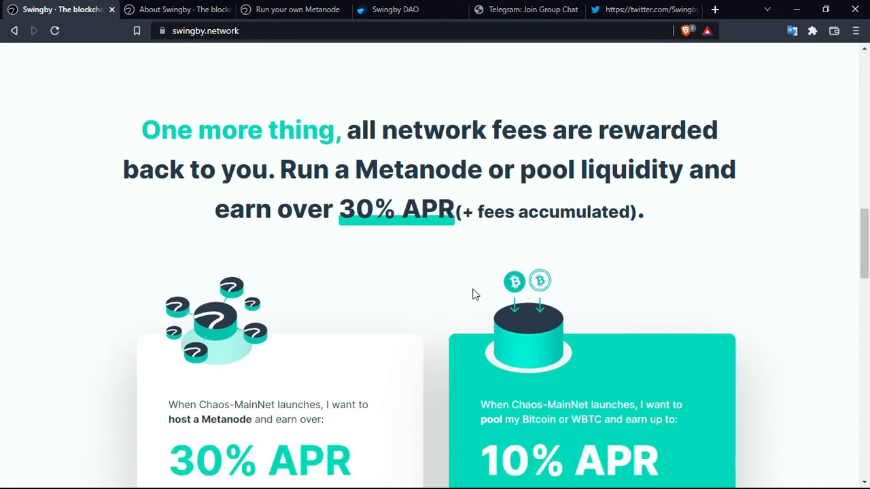
scroll("down", 3)
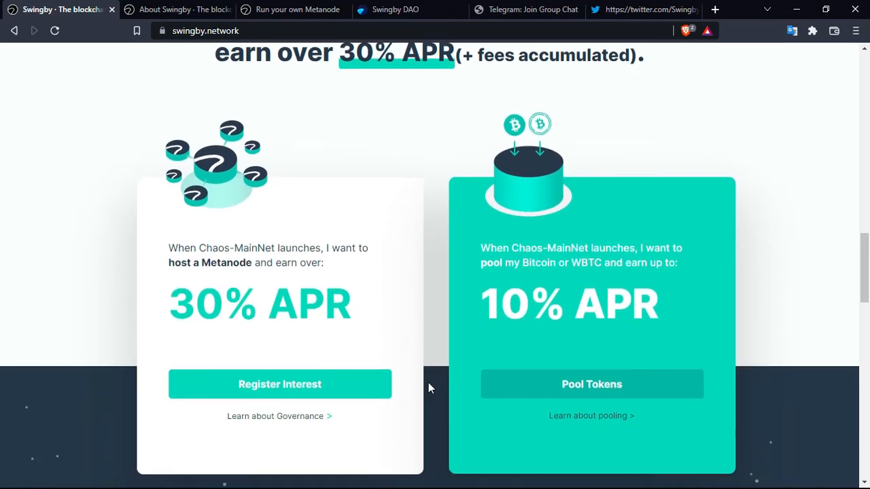
scroll("down", 3)
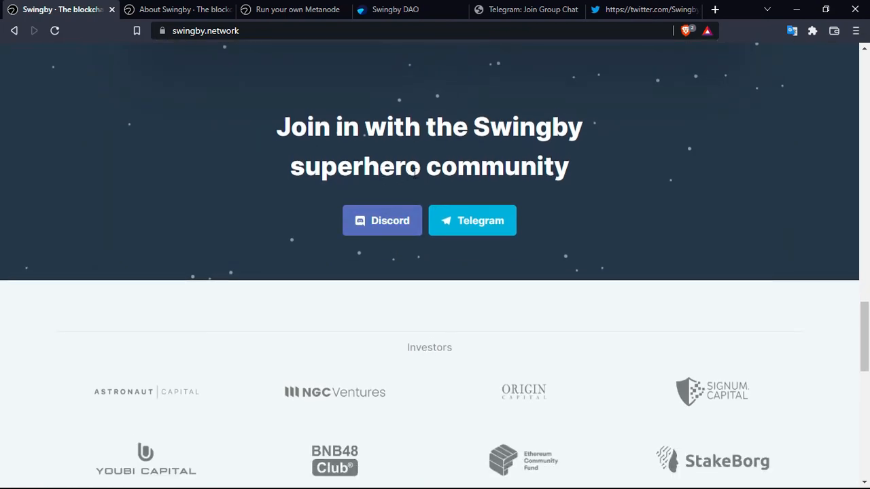
mouse_move(480, 224)
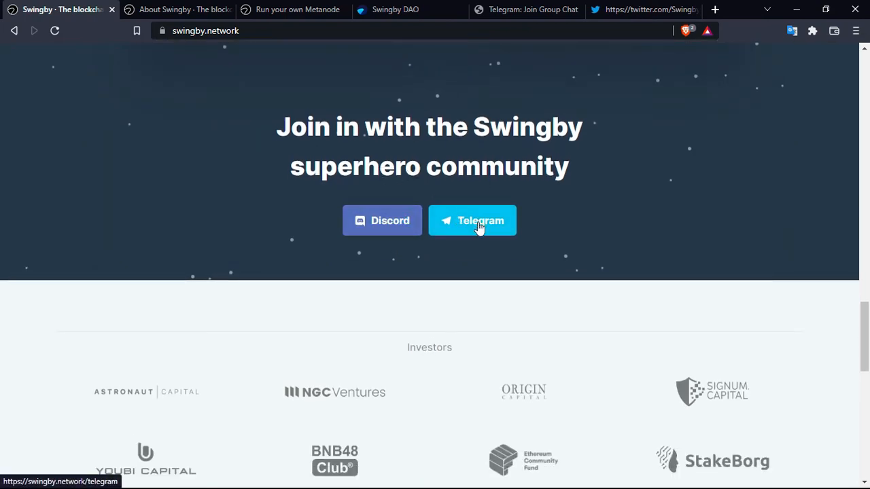
mouse_move(642, 9)
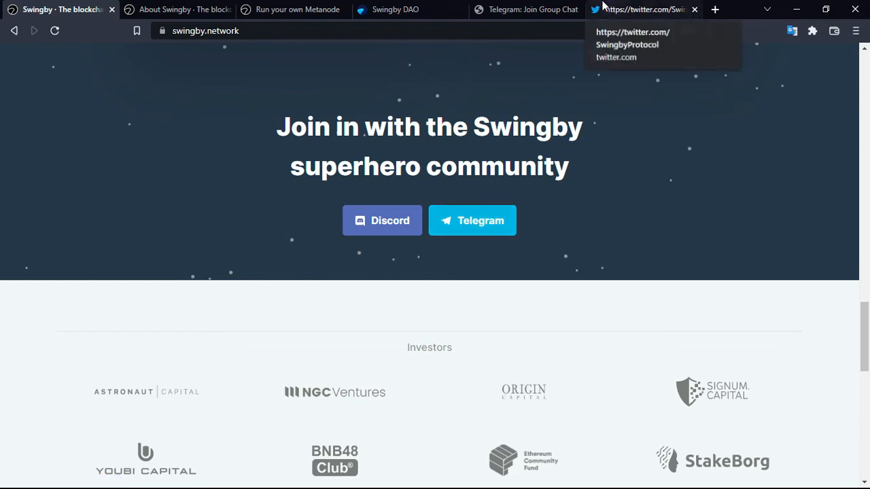
Switch to the Telegram tab showing the Swingby Official group with 4,902 members.
left_click(527, 10)
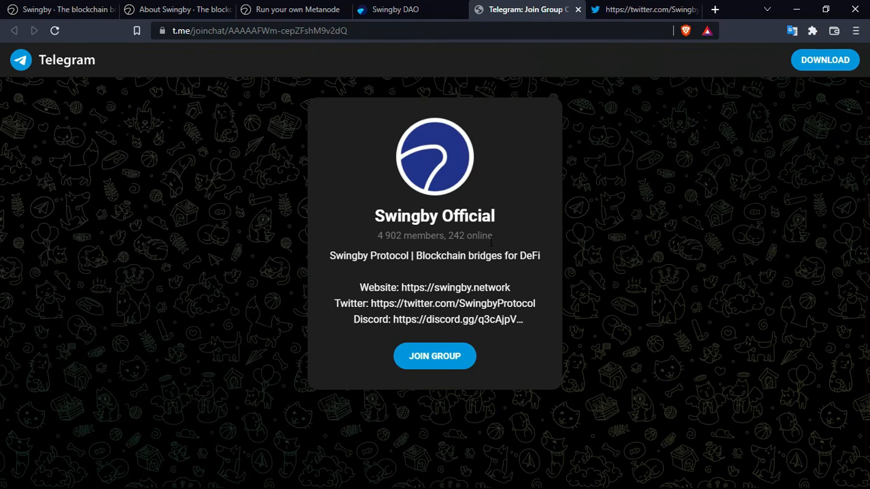
mouse_move(506, 243)
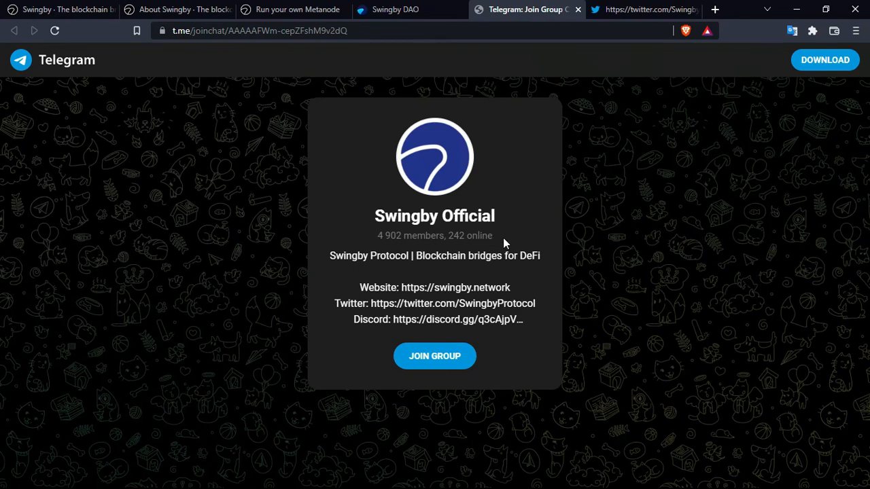
mouse_move(392, 172)
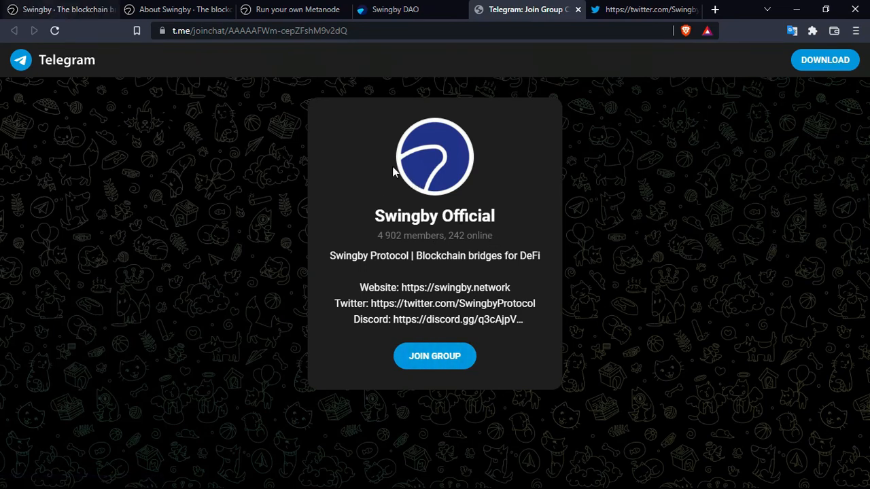
Return to the homepage and scroll to the KuCoin, BitMax, Poloniex and ProBit exchanges.
left_click(61, 9)
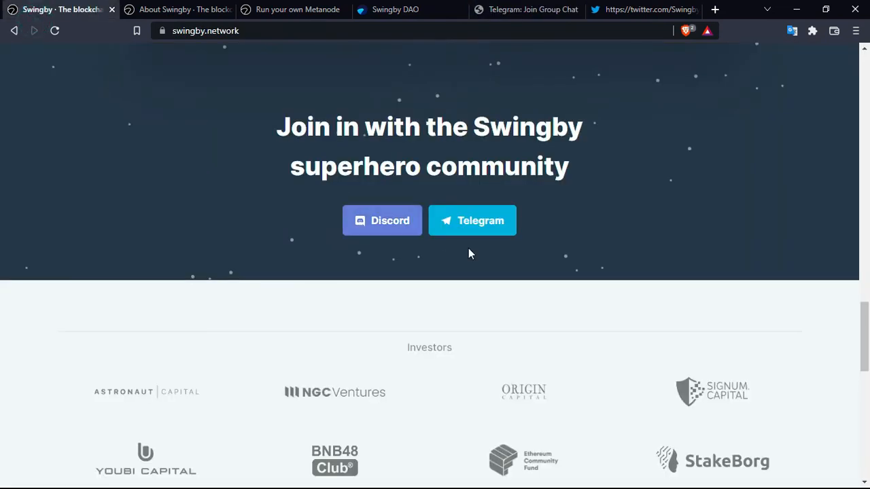
mouse_move(448, 300)
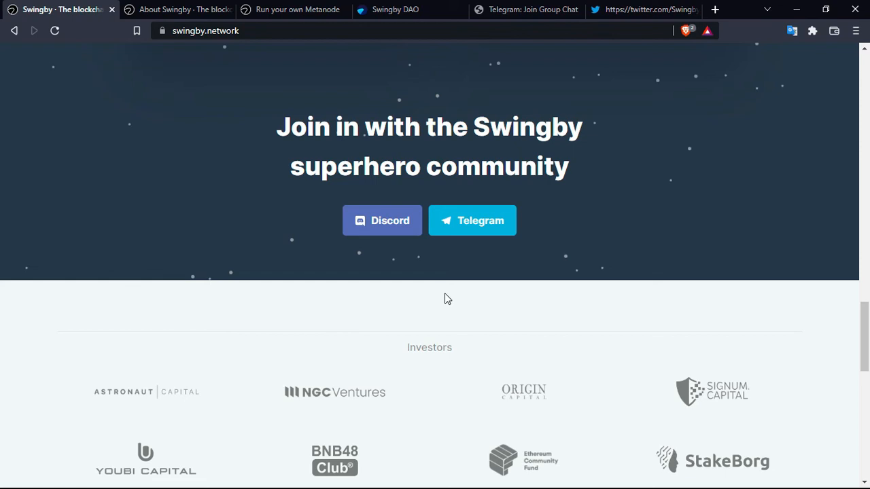
mouse_move(442, 302)
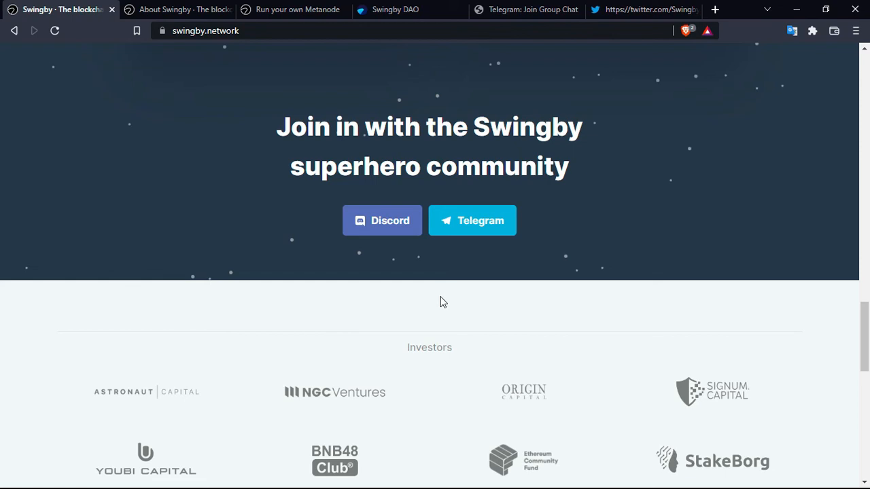
scroll("down", 3)
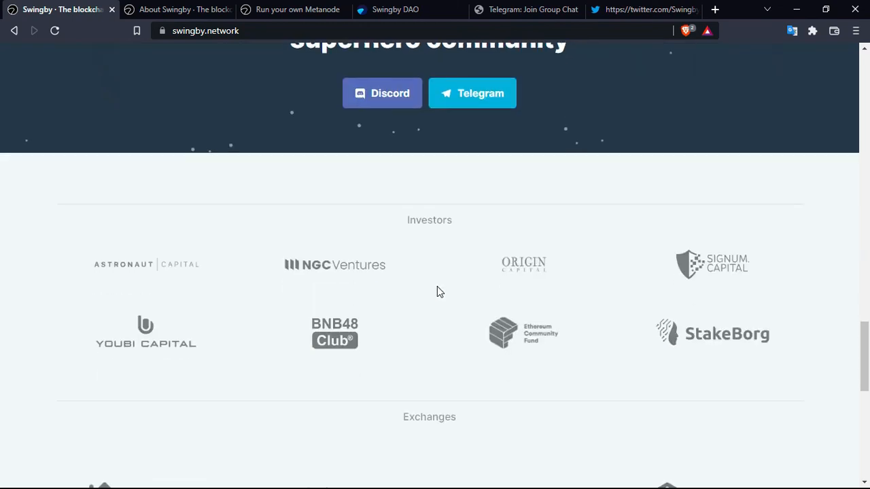
mouse_move(258, 268)
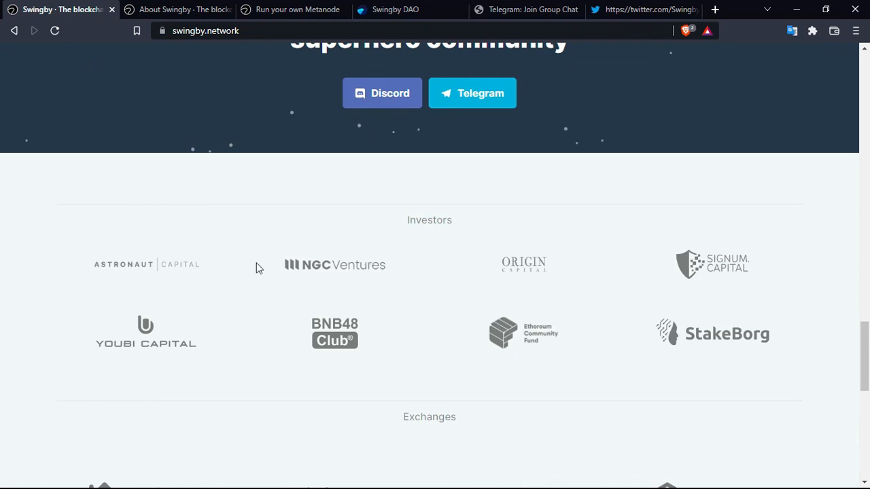
scroll("down", 3)
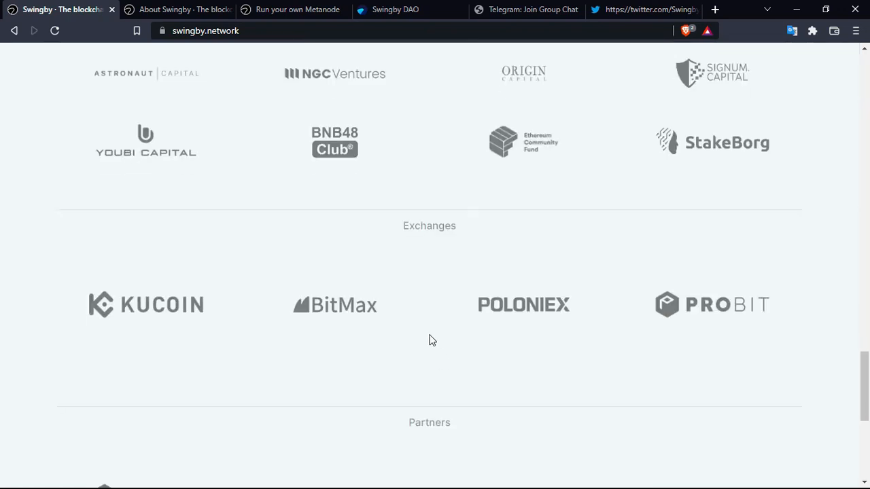
mouse_move(772, 316)
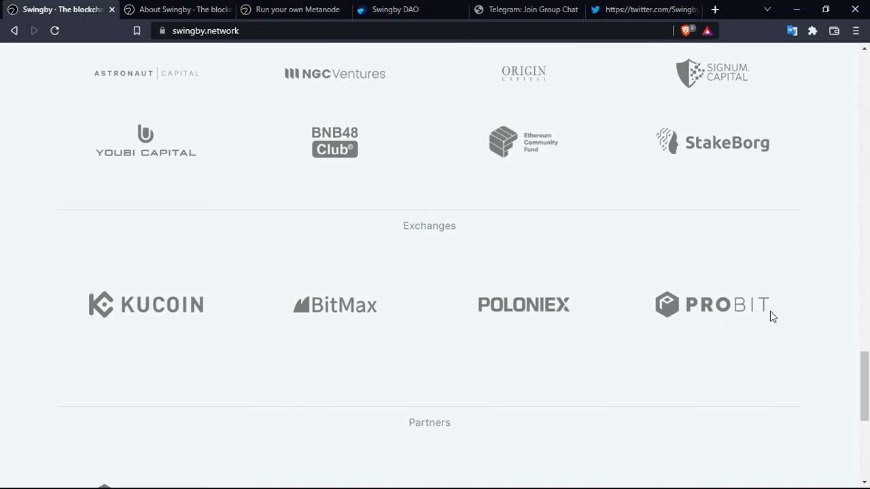
mouse_move(530, 302)
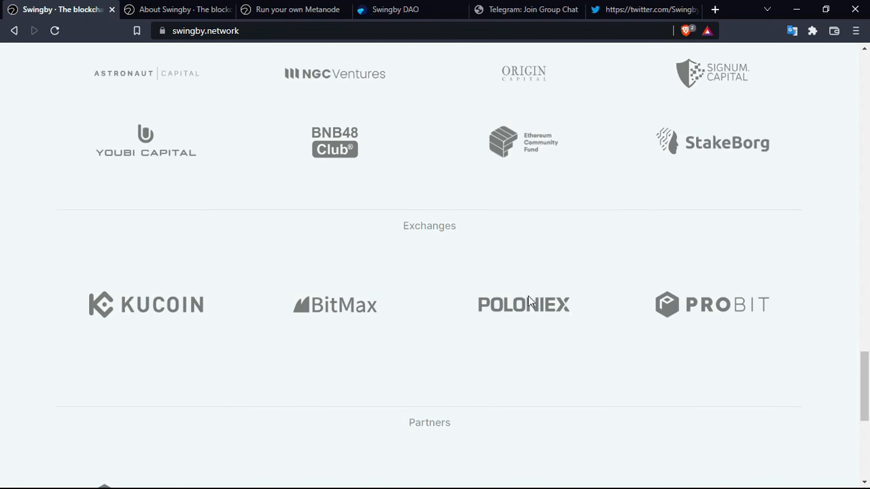
mouse_move(756, 344)
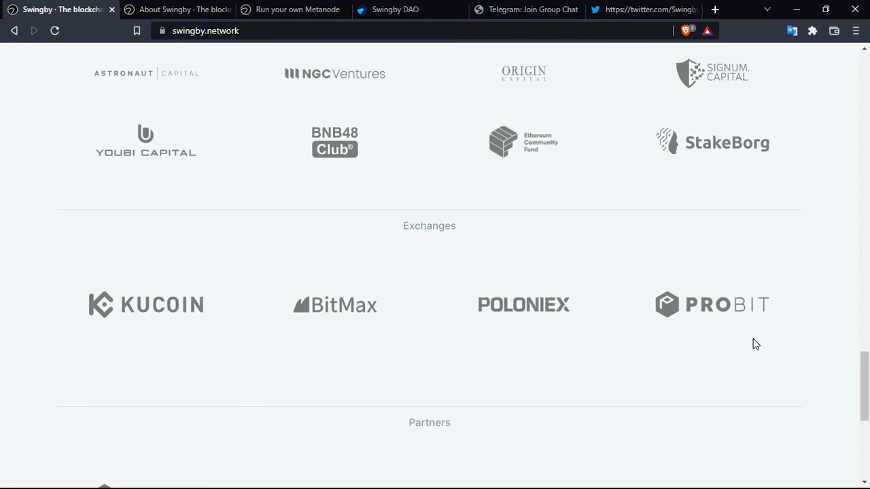
mouse_move(462, 331)
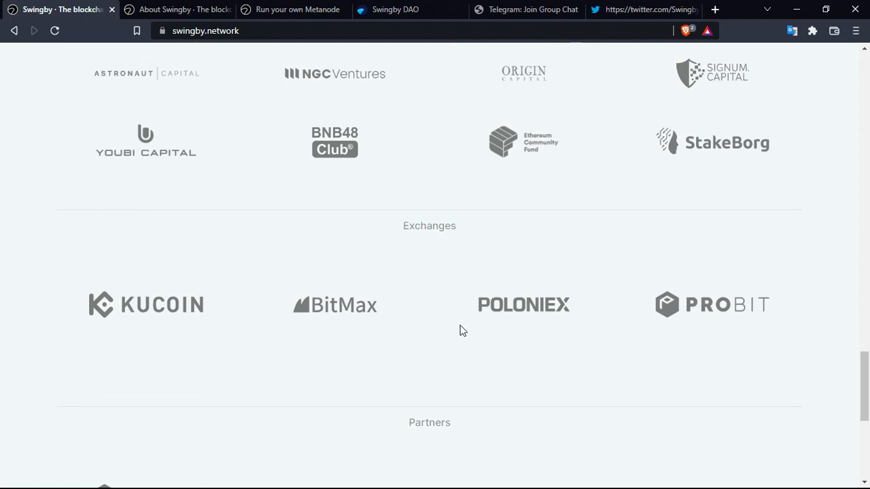
mouse_move(448, 327)
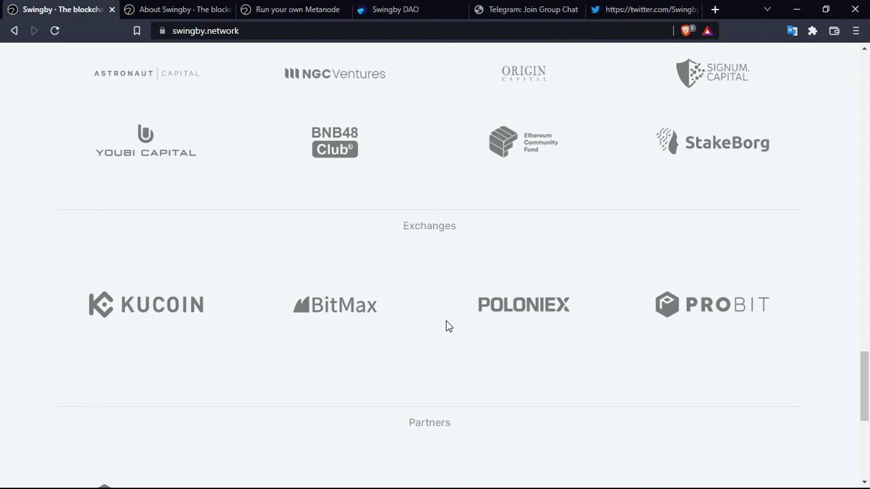
mouse_move(430, 289)
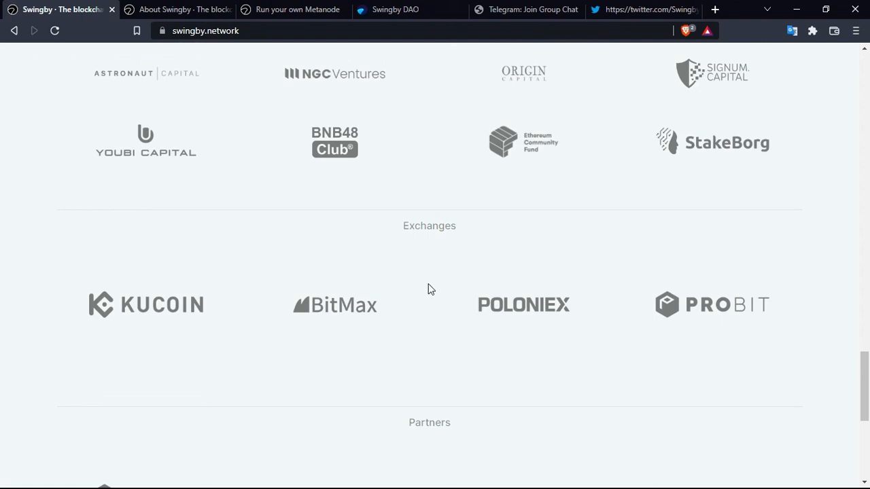
mouse_move(739, 332)
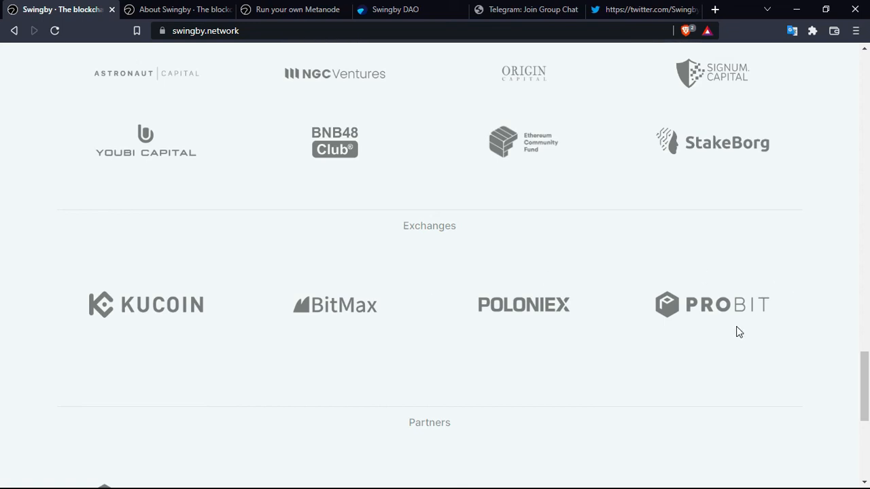
mouse_move(421, 257)
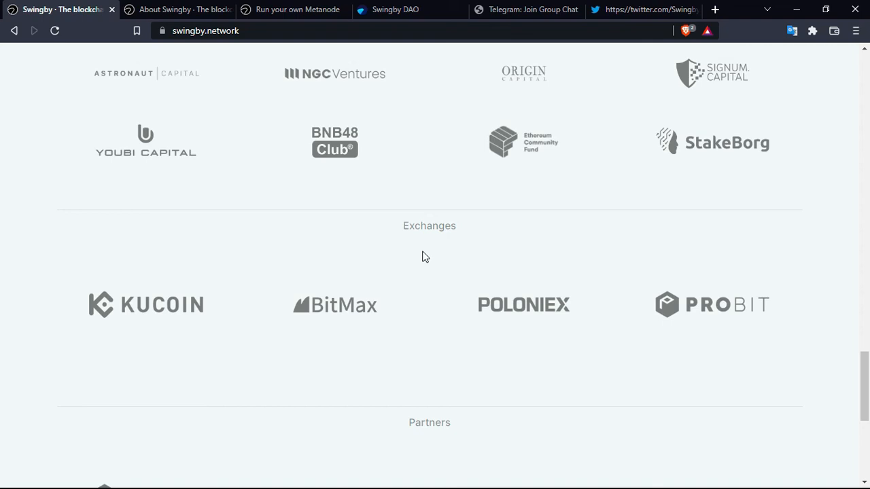
Scroll to the Partners section showing Chainlink, Band Protocol, Elrond and Waves logos.
scroll("down", 3)
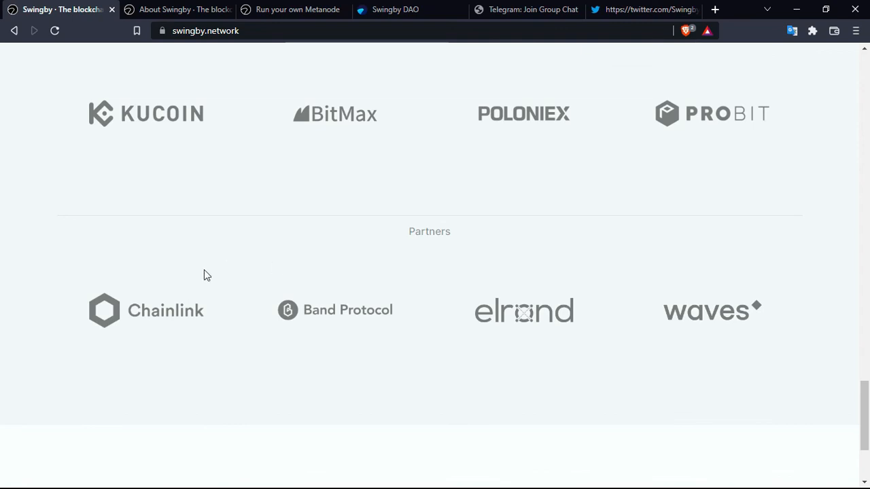
mouse_move(168, 313)
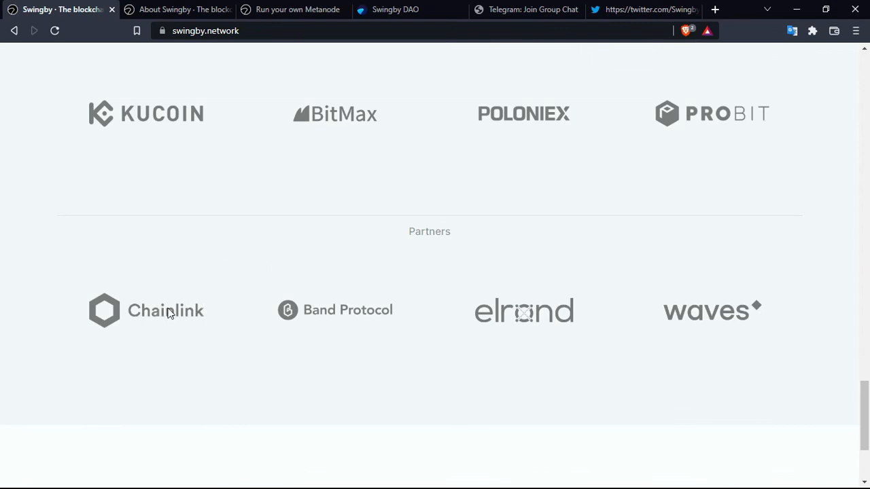
mouse_move(714, 360)
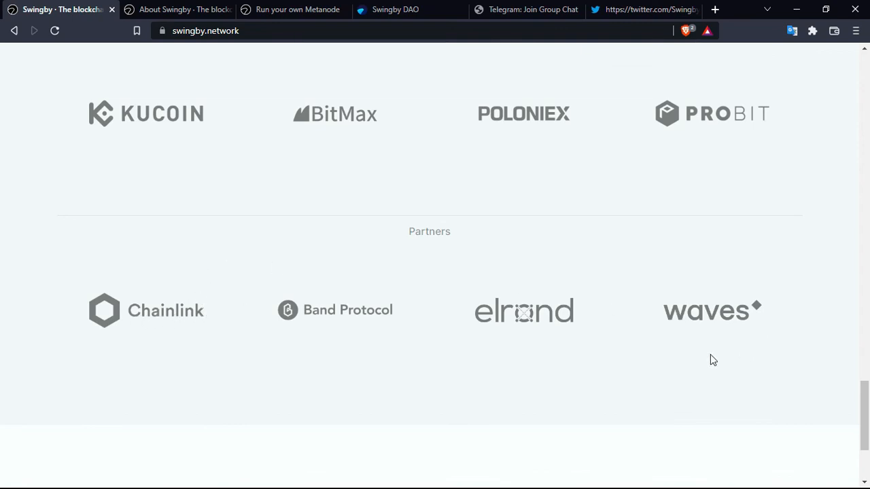
mouse_move(746, 336)
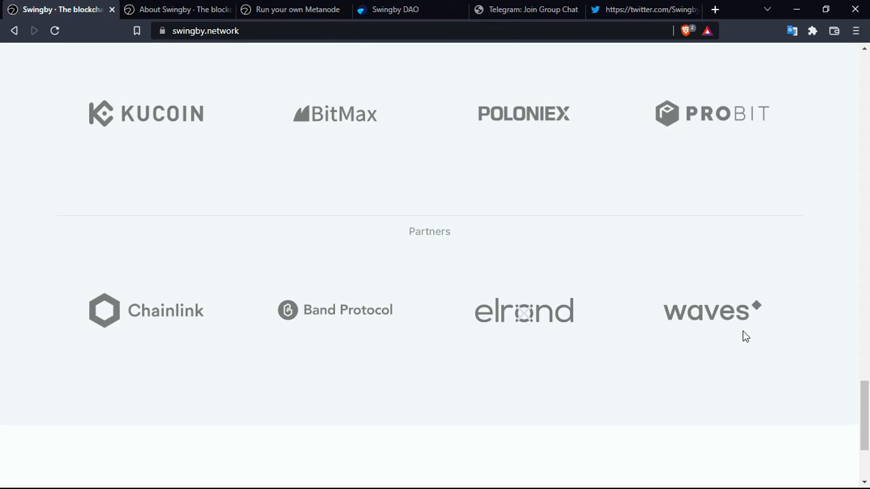
mouse_move(511, 322)
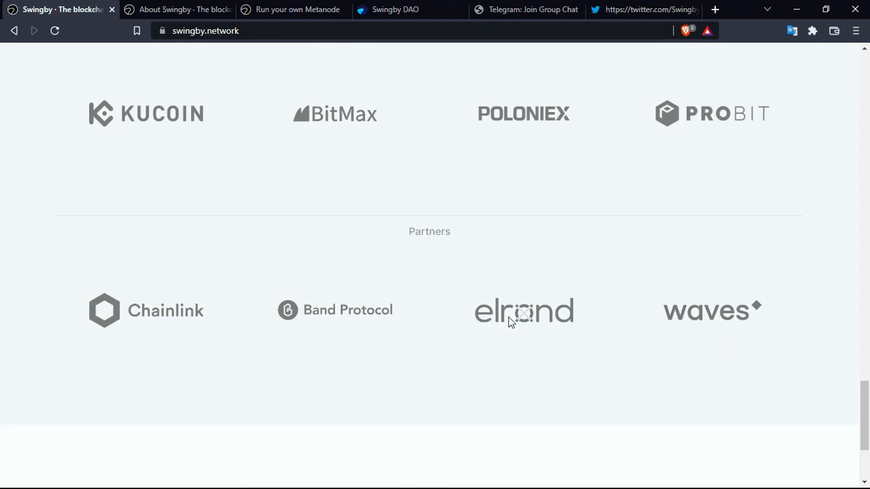
scroll("down", 3)
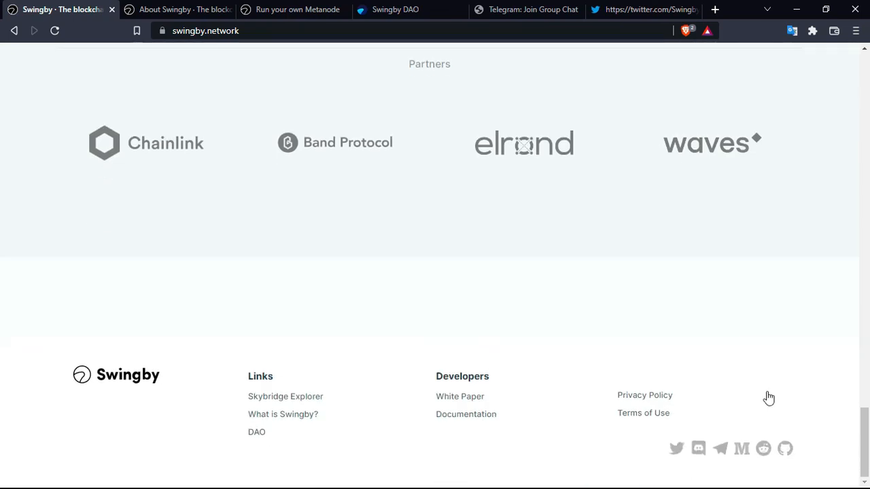
mouse_move(664, 448)
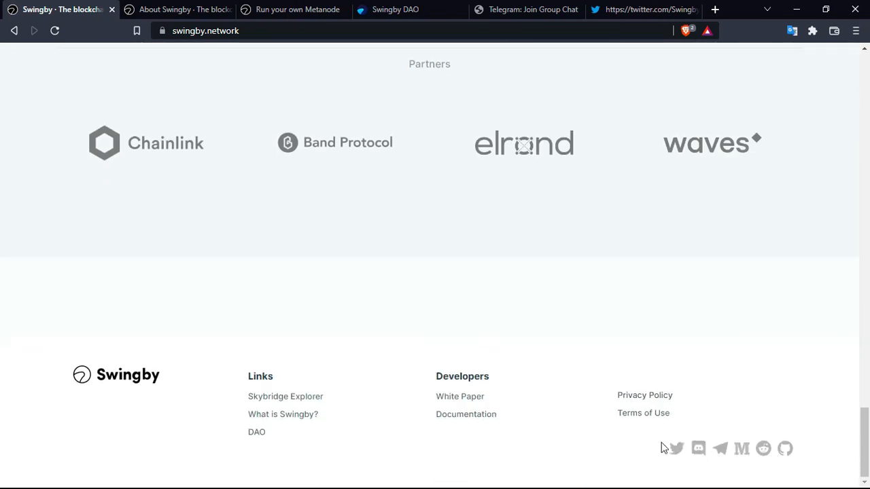
scroll("up", 3)
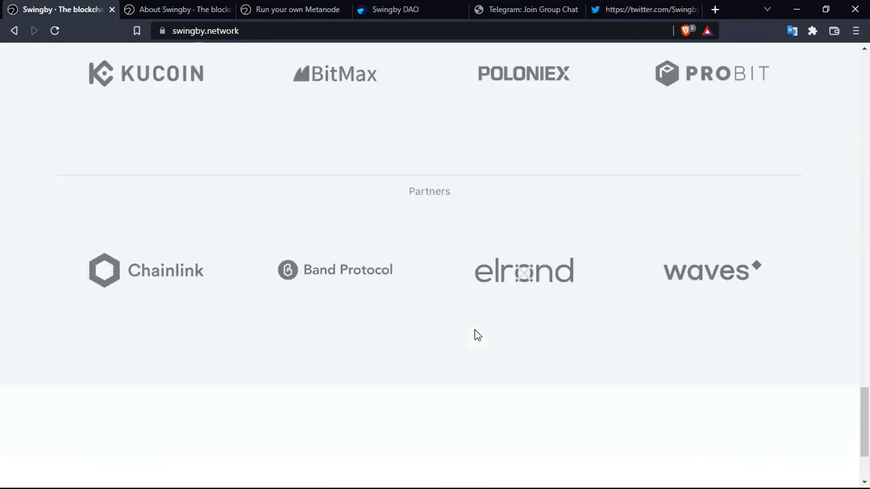
mouse_move(442, 289)
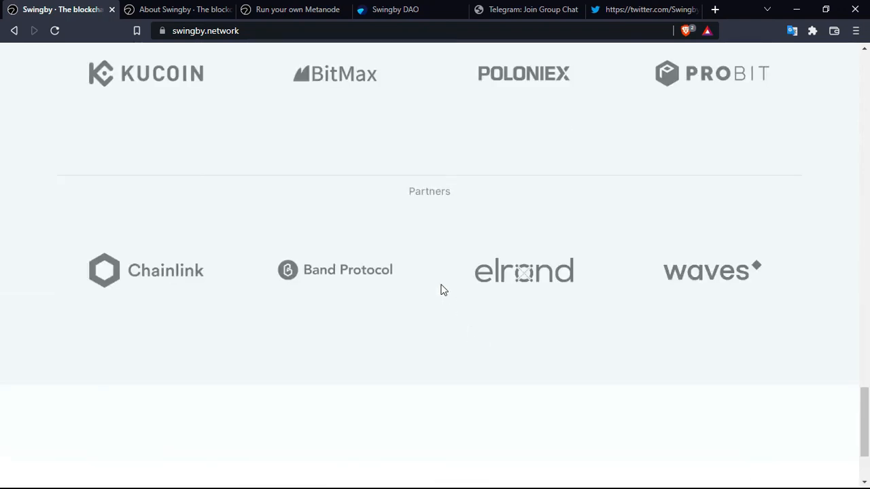
left_click(643, 10)
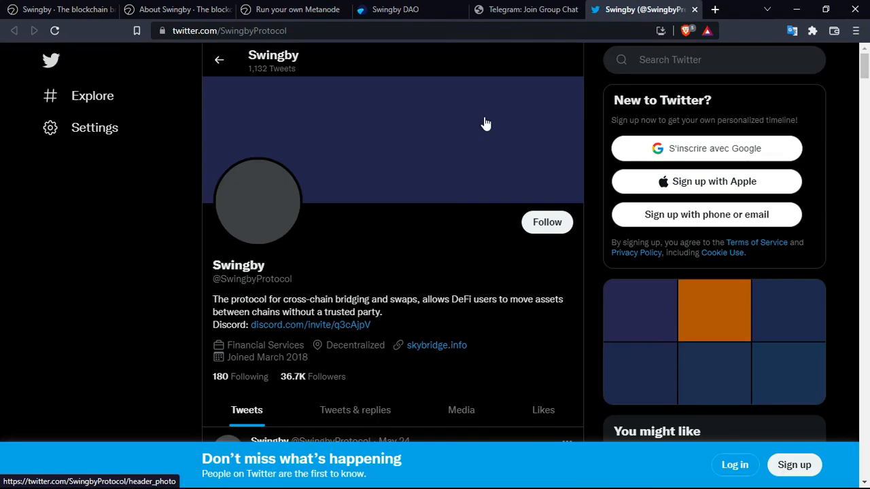
scroll("down", 3)
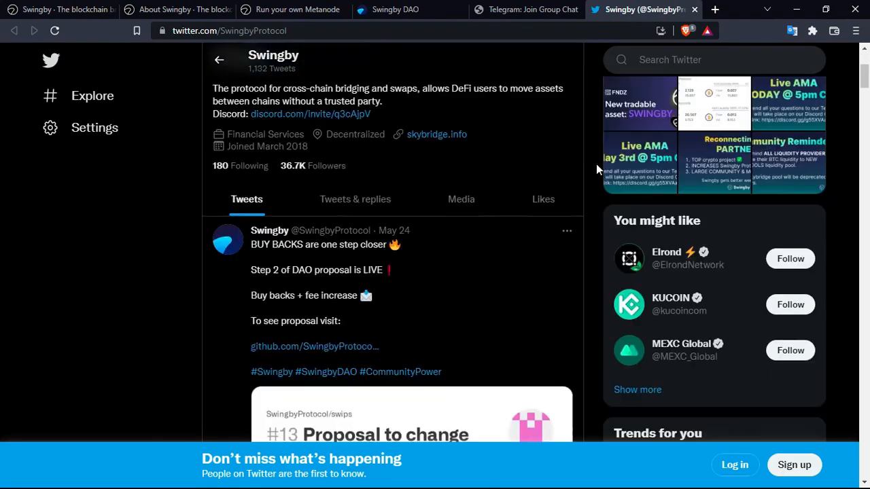
scroll("down", 3)
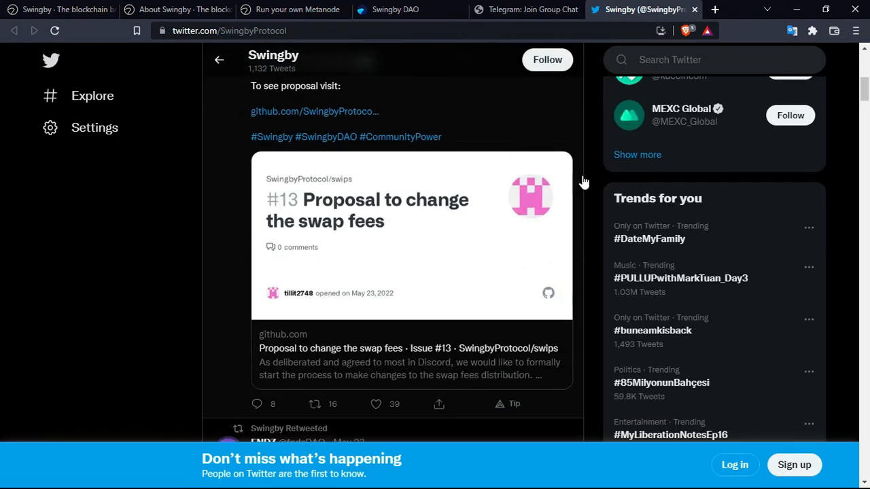
scroll("down", 3)
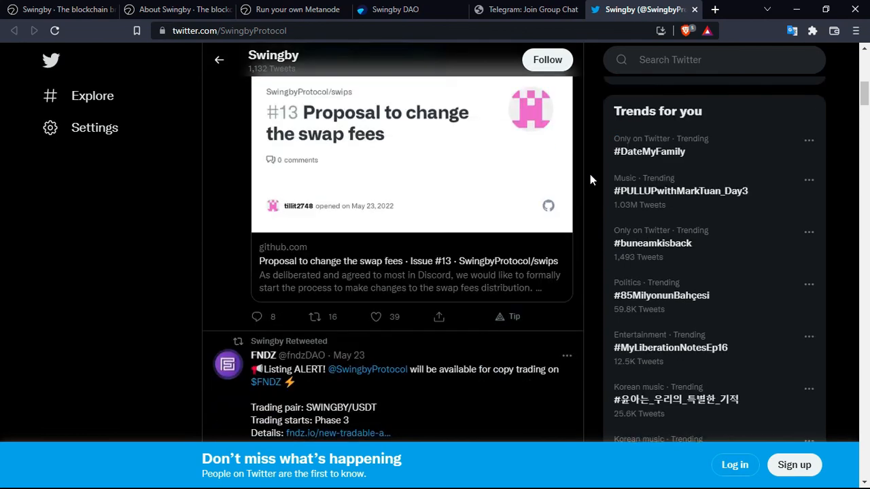
scroll("down", 3)
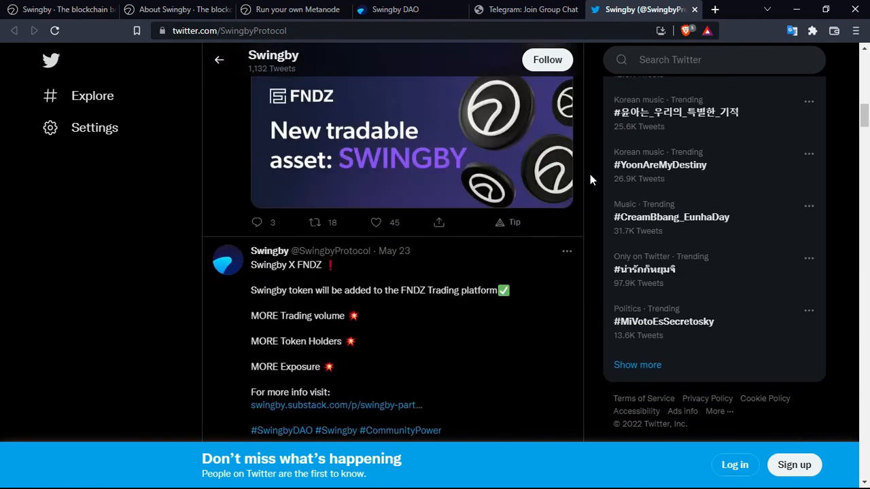
scroll("down", 3)
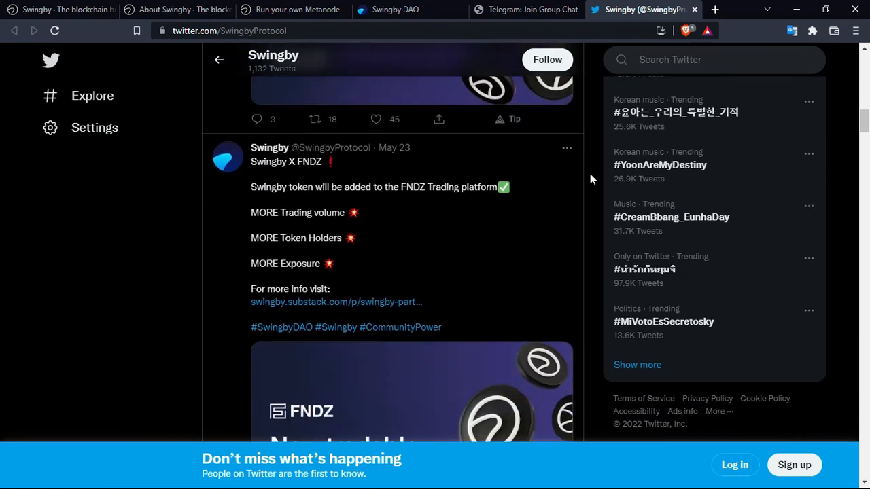
Return to the Swingby homepage showing the APR offers and community invite.
left_click(61, 10)
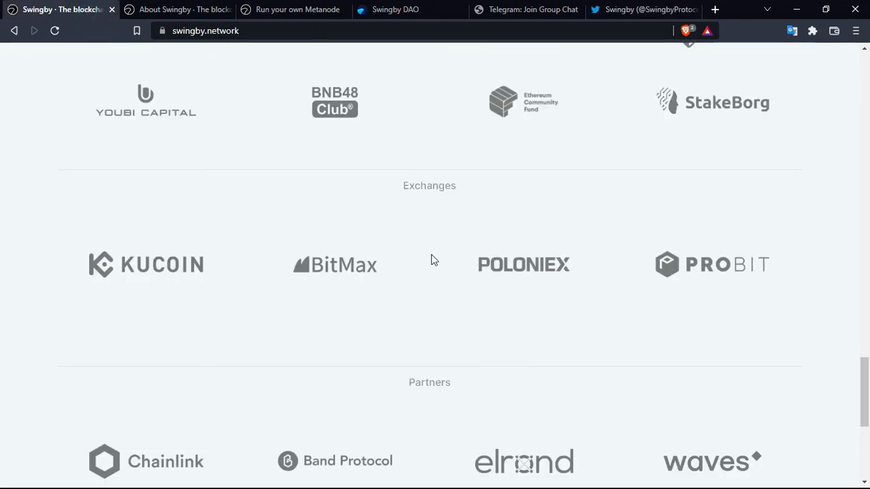
scroll("up", 3)
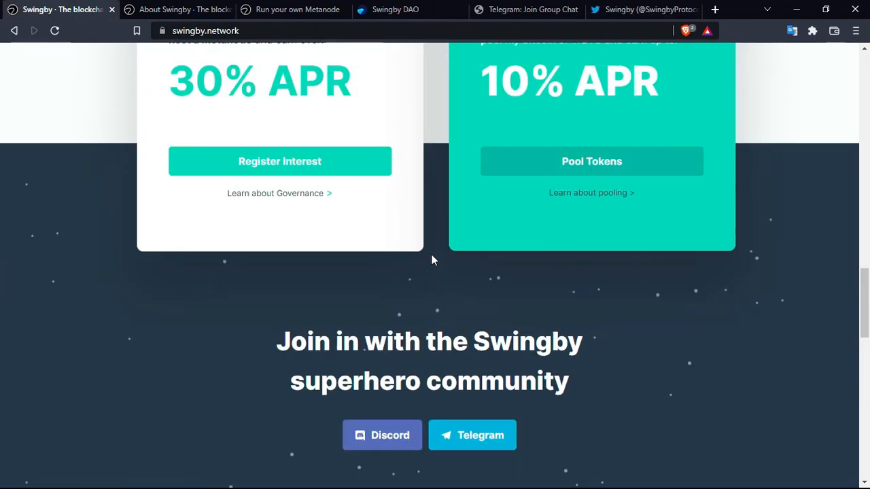